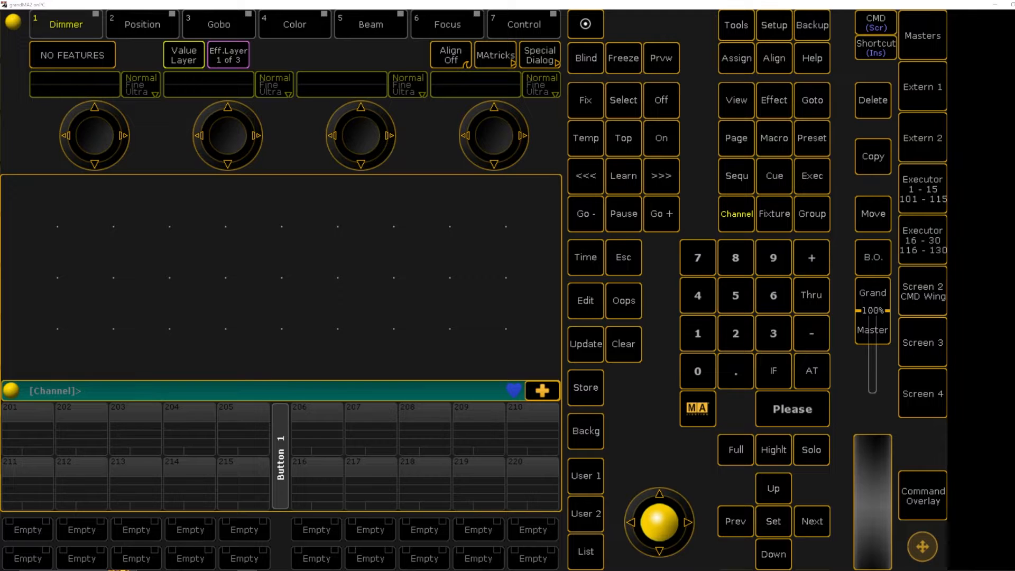
mouse_move(843, 469)
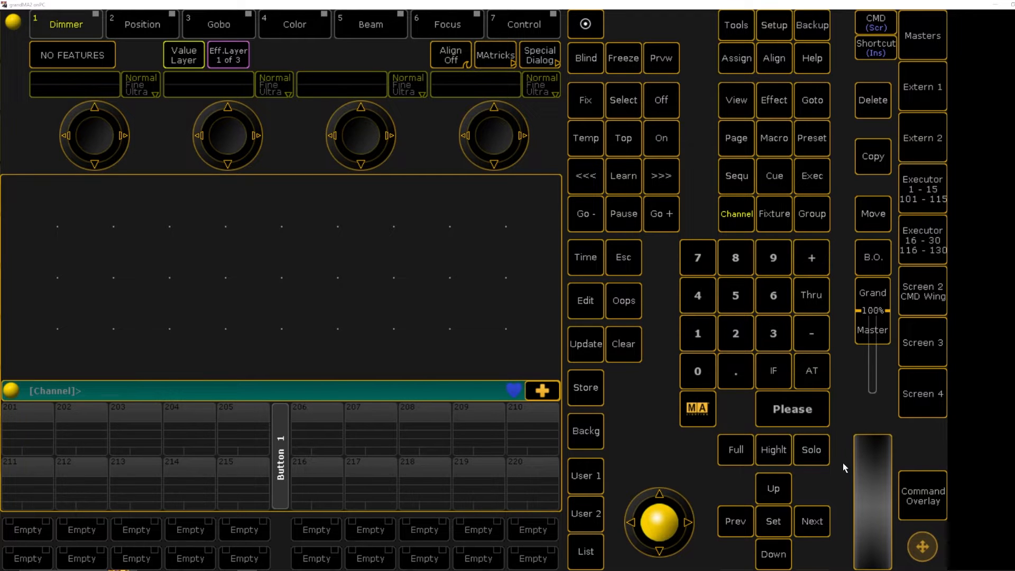
mouse_move(710, 485)
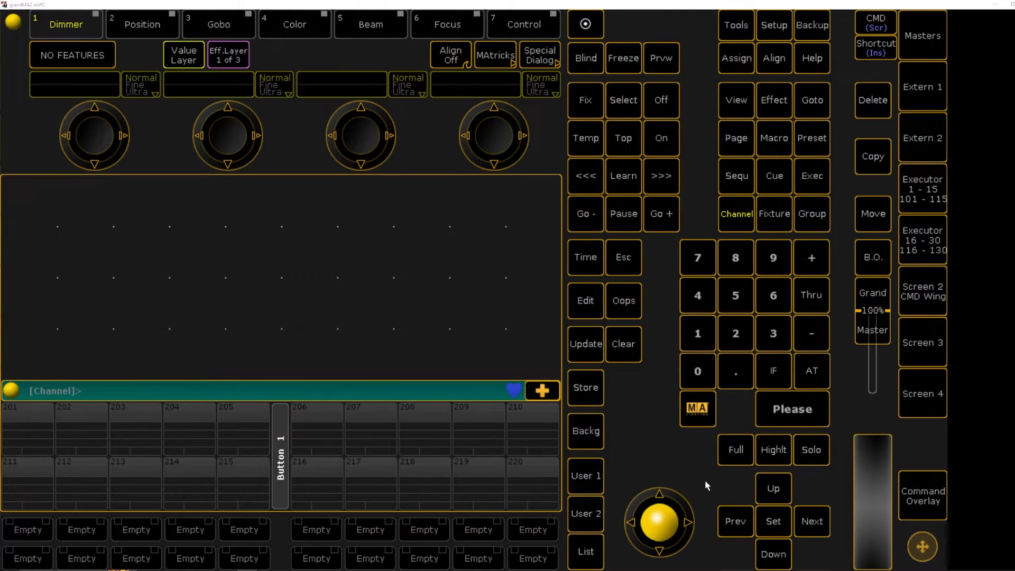
mouse_move(593, 464)
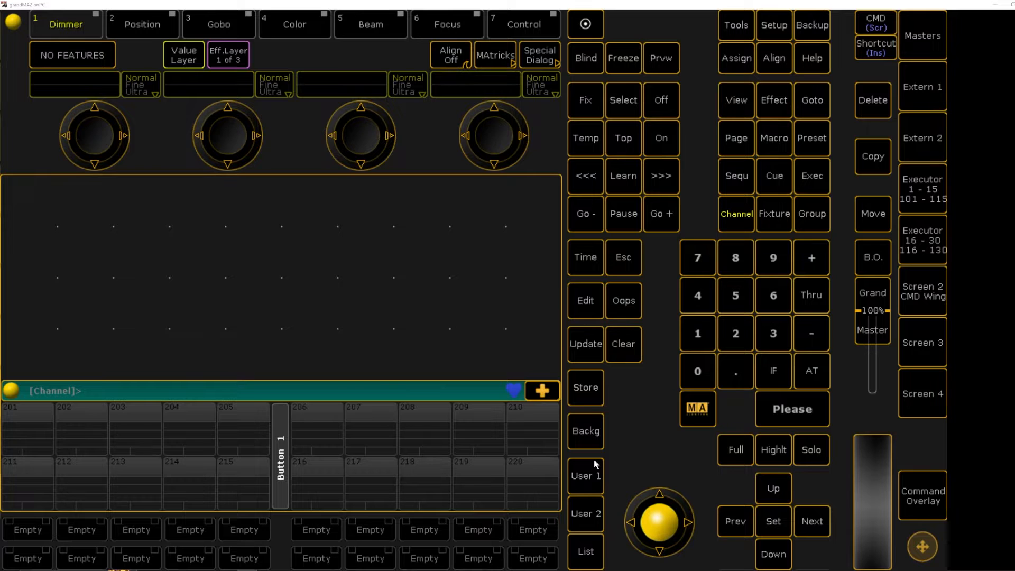
mouse_move(143, 255)
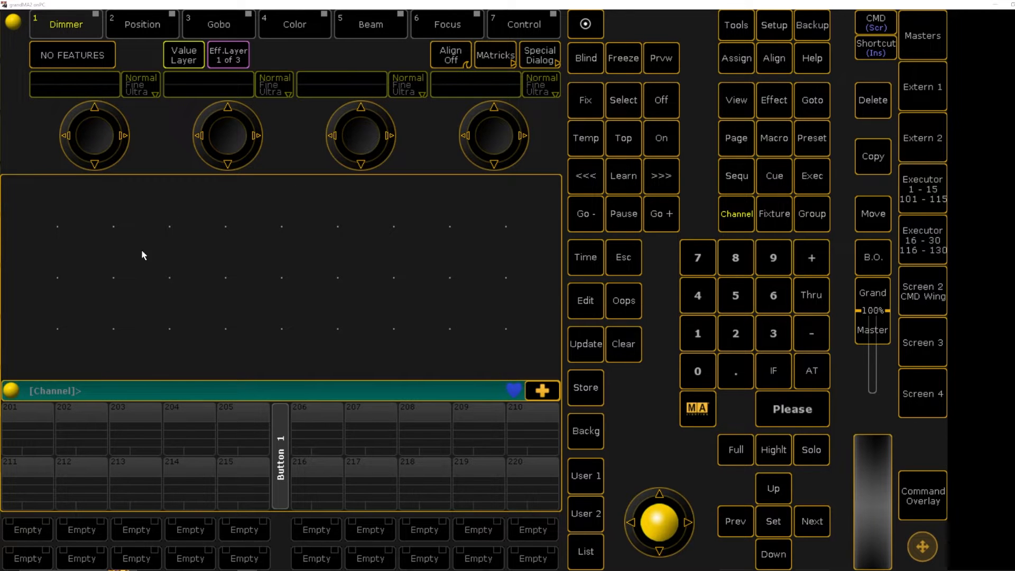
mouse_move(356, 320)
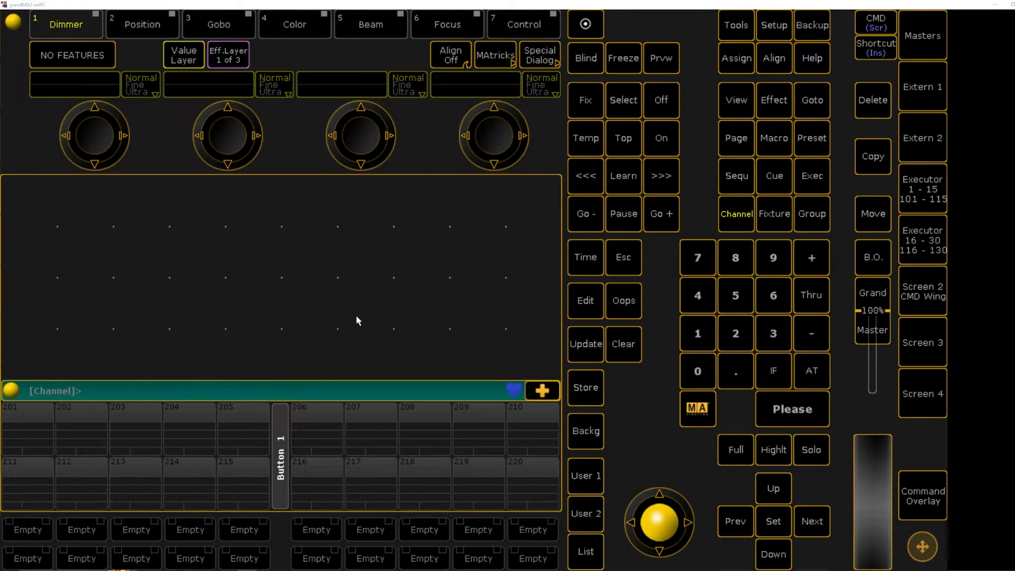
mouse_move(155, 209)
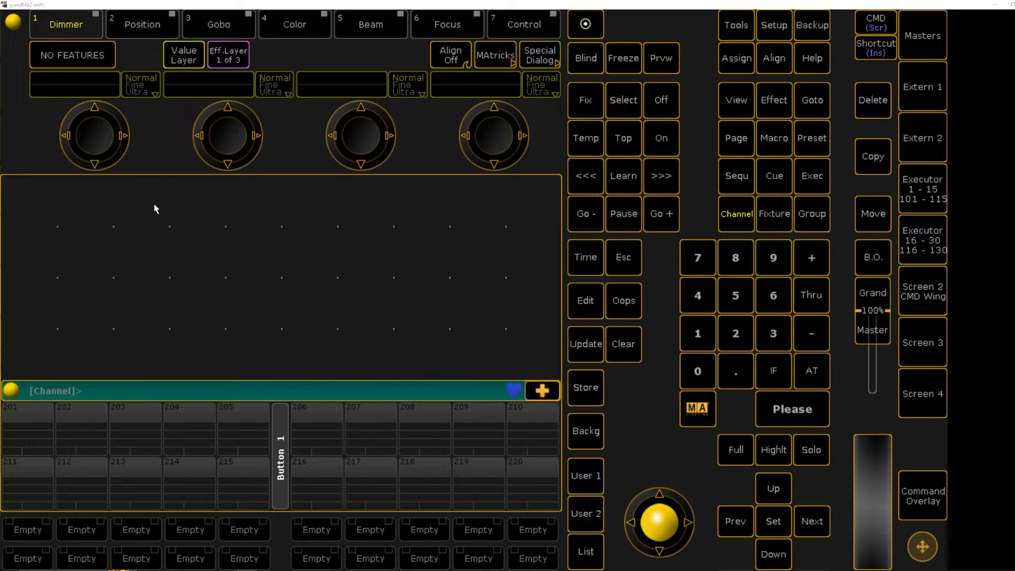
mouse_move(42, 220)
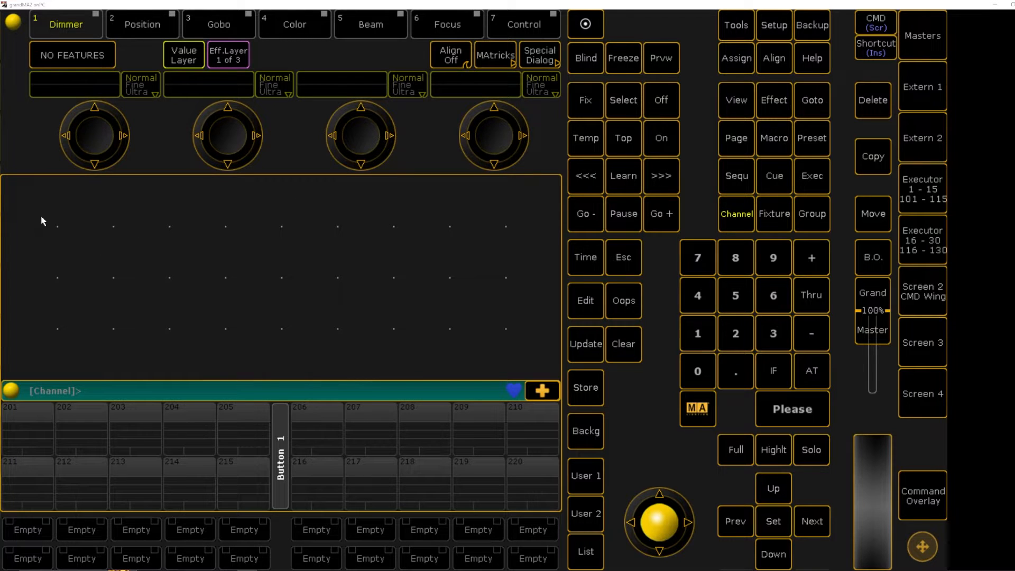
mouse_move(33, 200)
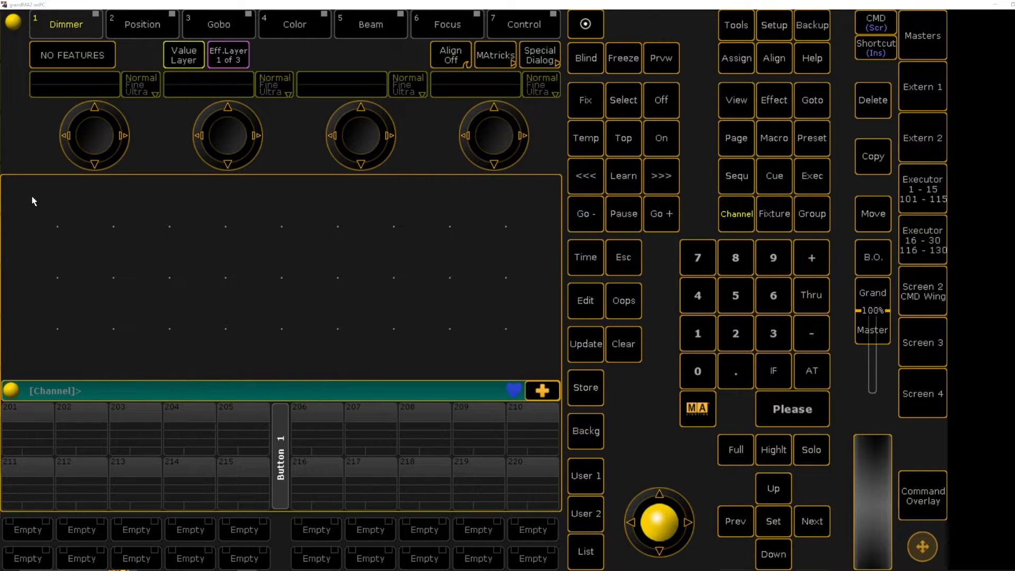
mouse_move(17, 203)
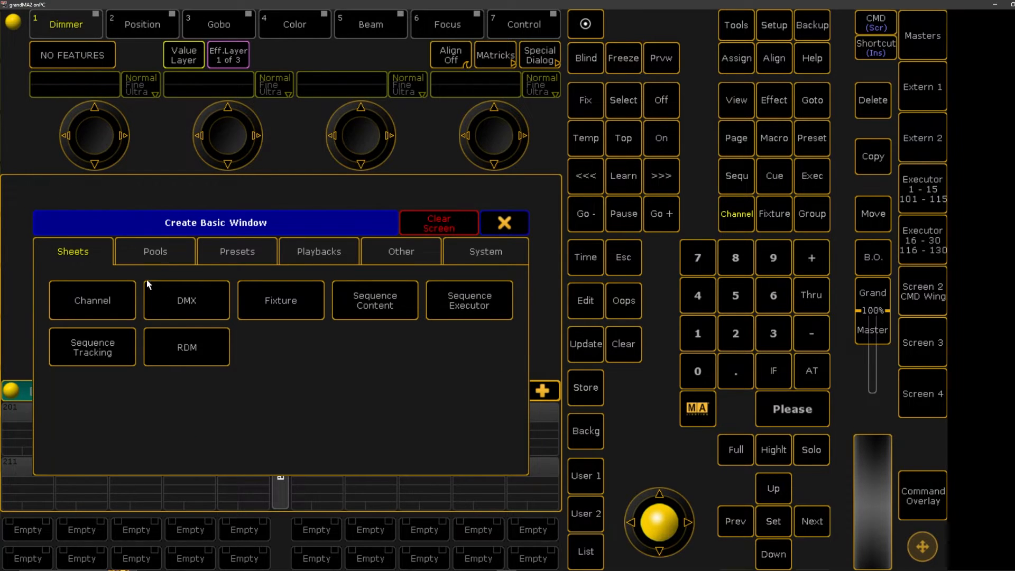
- Browse the Presets and System window types, then dismiss the 'does not fit' warning
click(237, 251)
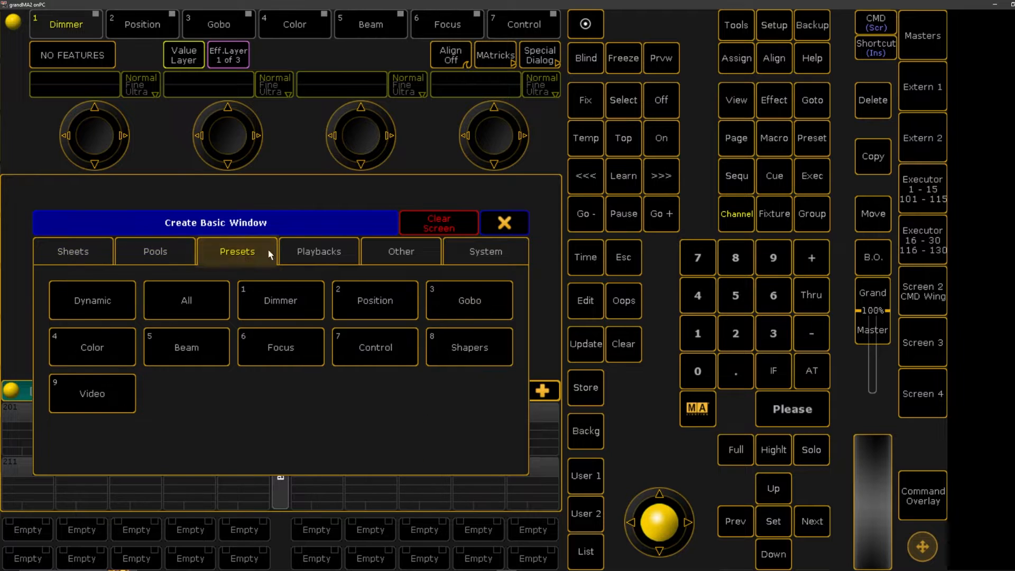
click(485, 251)
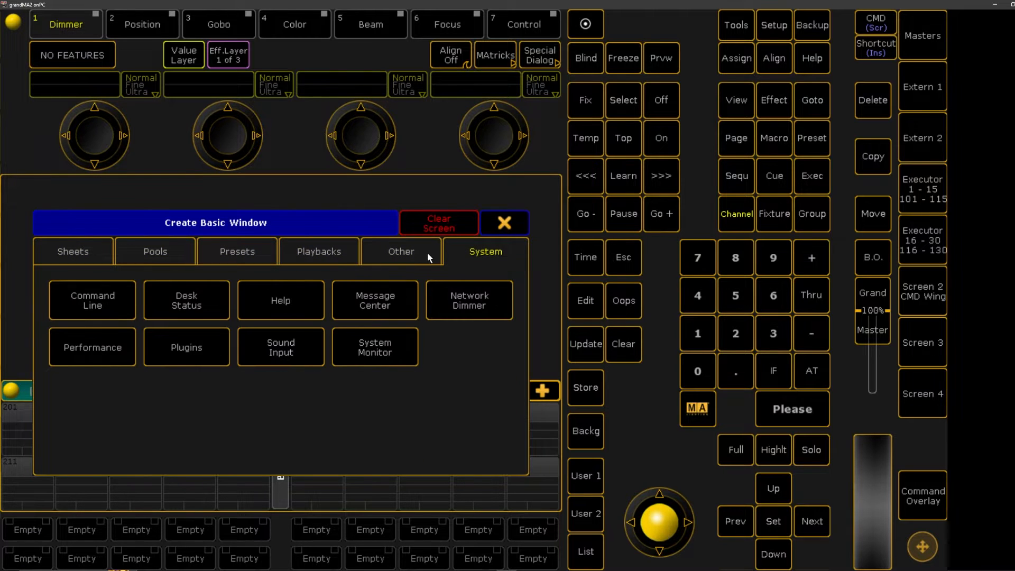
click(504, 222)
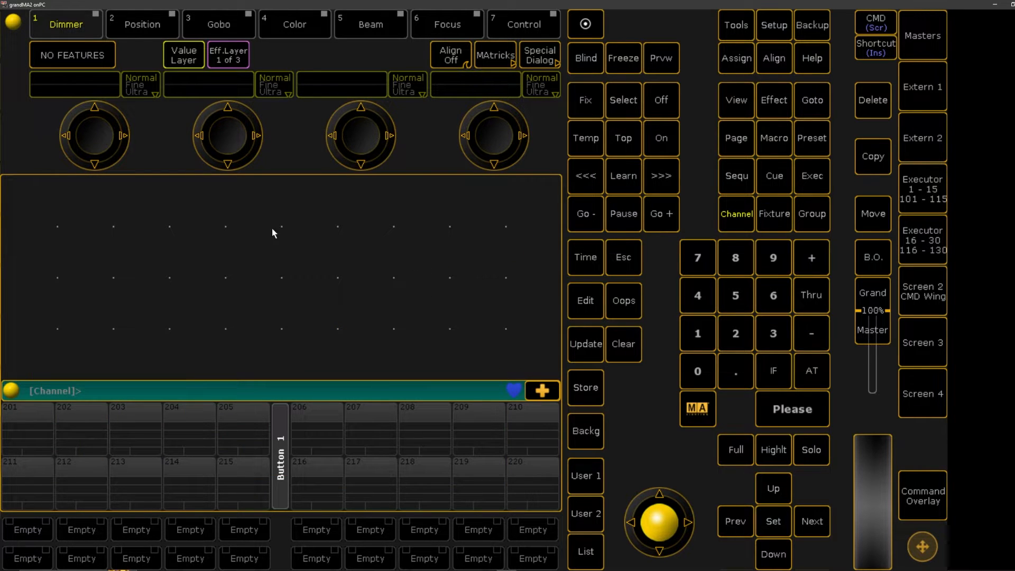
mouse_move(227, 243)
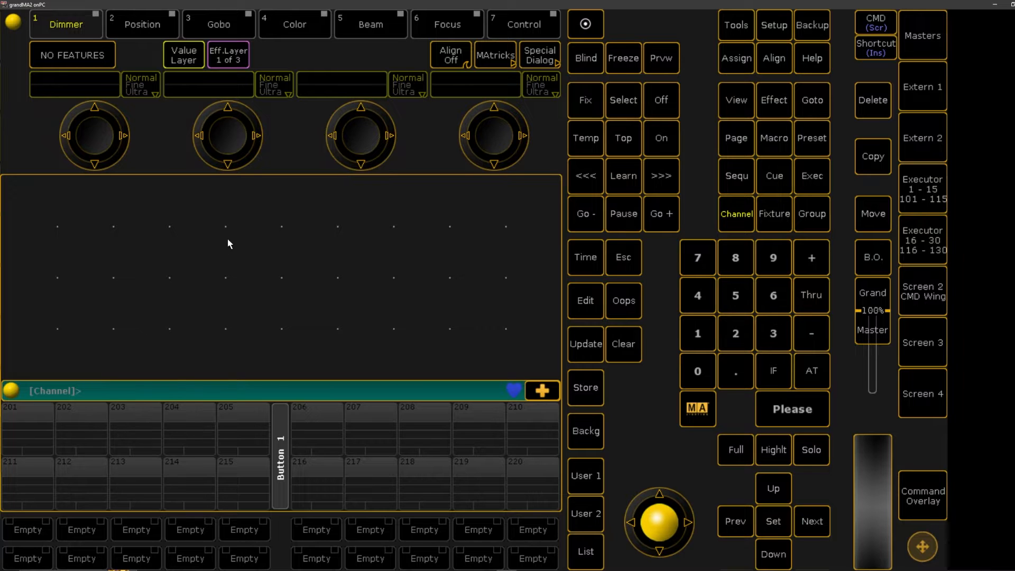
mouse_move(14, 187)
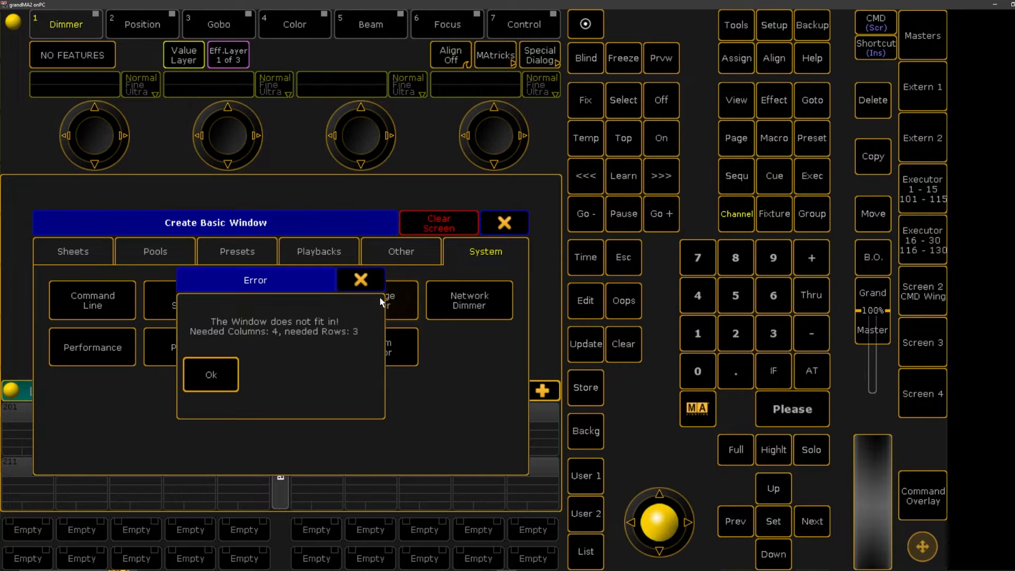
click(210, 374)
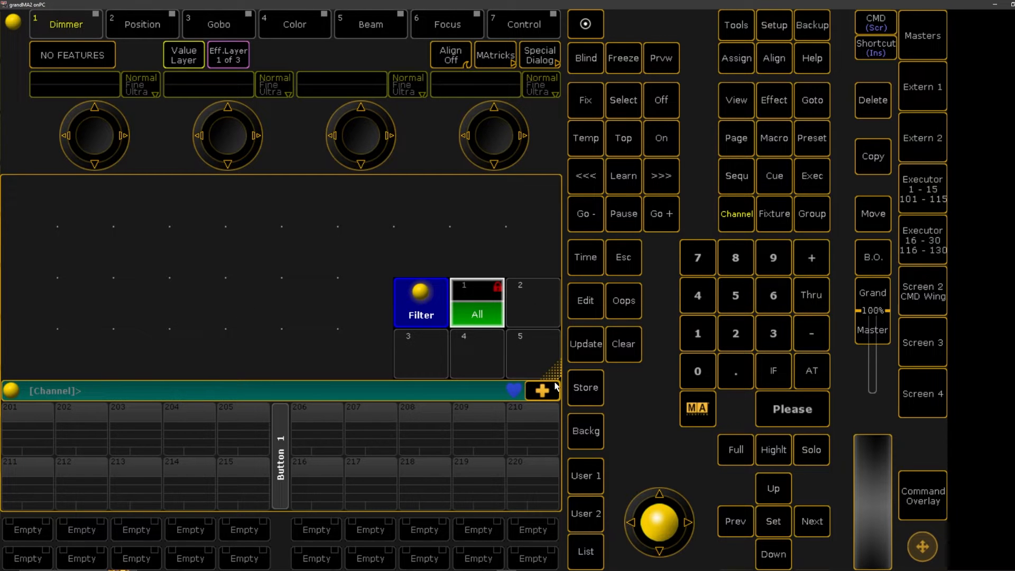
mouse_move(409, 291)
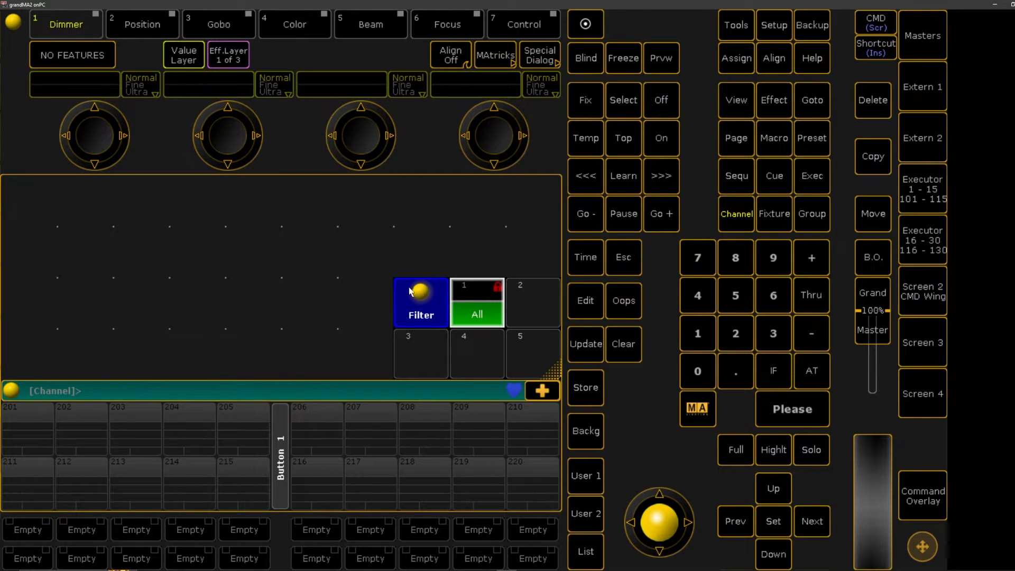
mouse_move(409, 294)
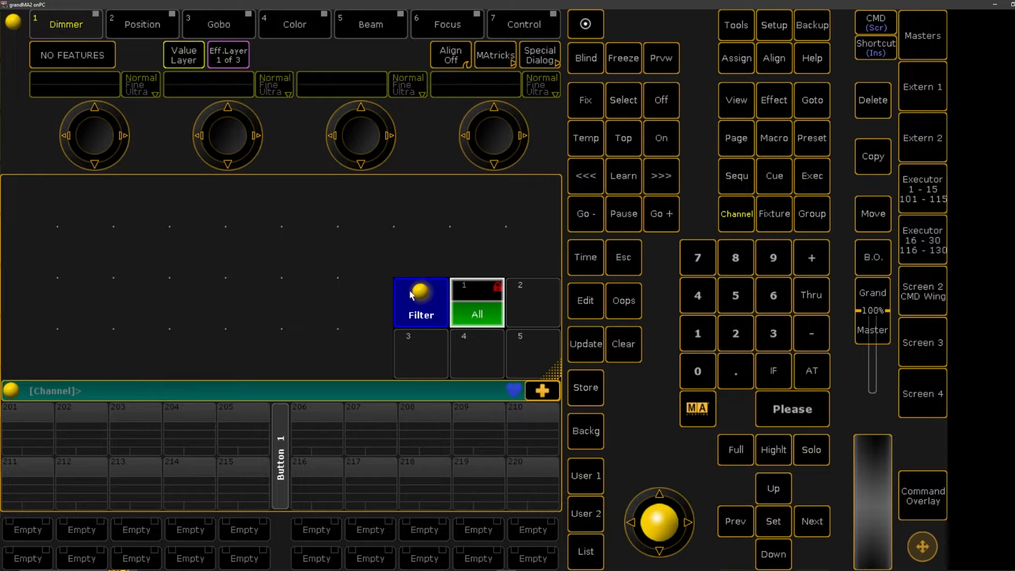
mouse_move(543, 366)
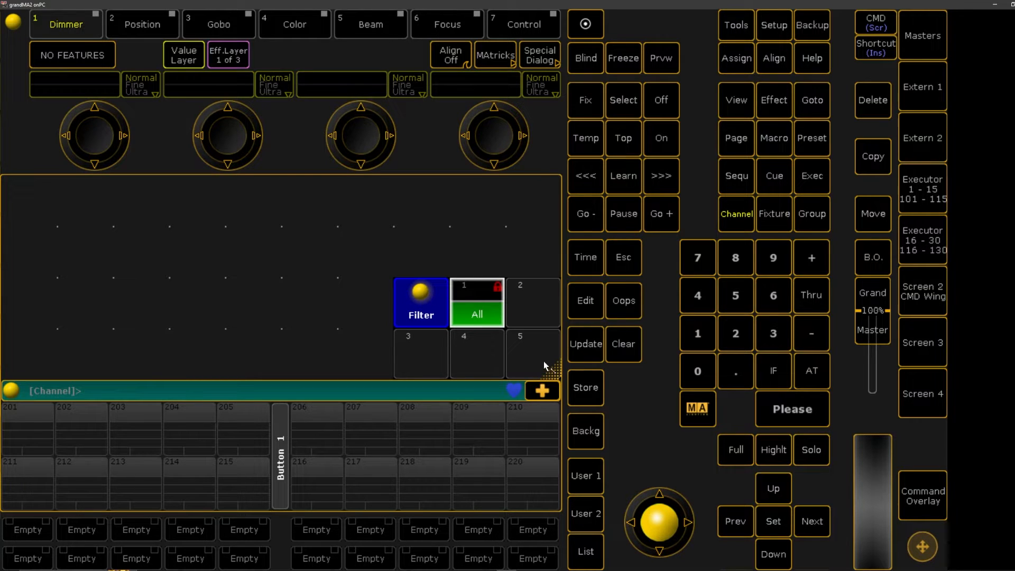
mouse_move(472, 330)
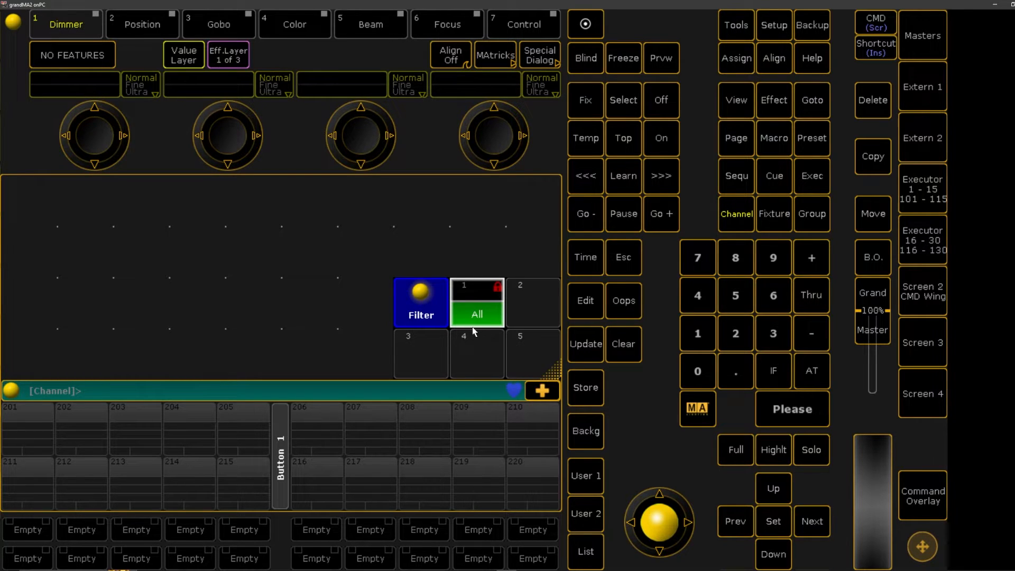
mouse_move(418, 296)
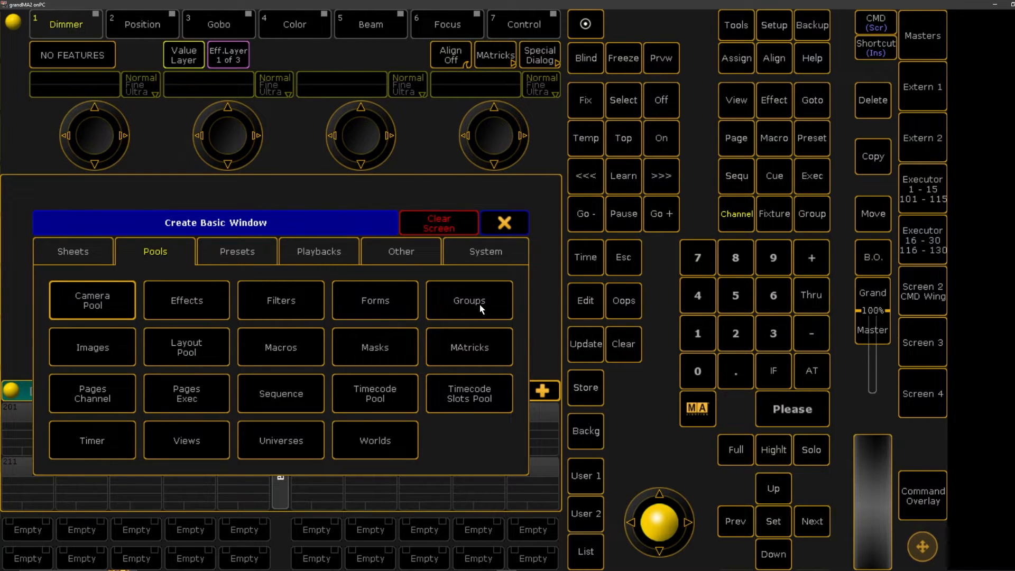
- Add a Groups pool window from the Pools choices
click(468, 299)
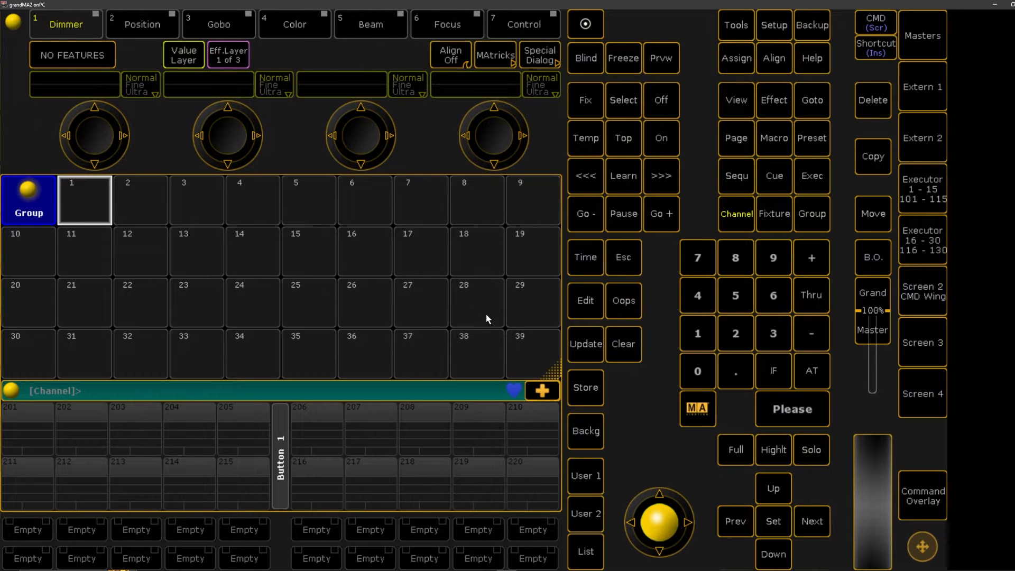
mouse_move(560, 354)
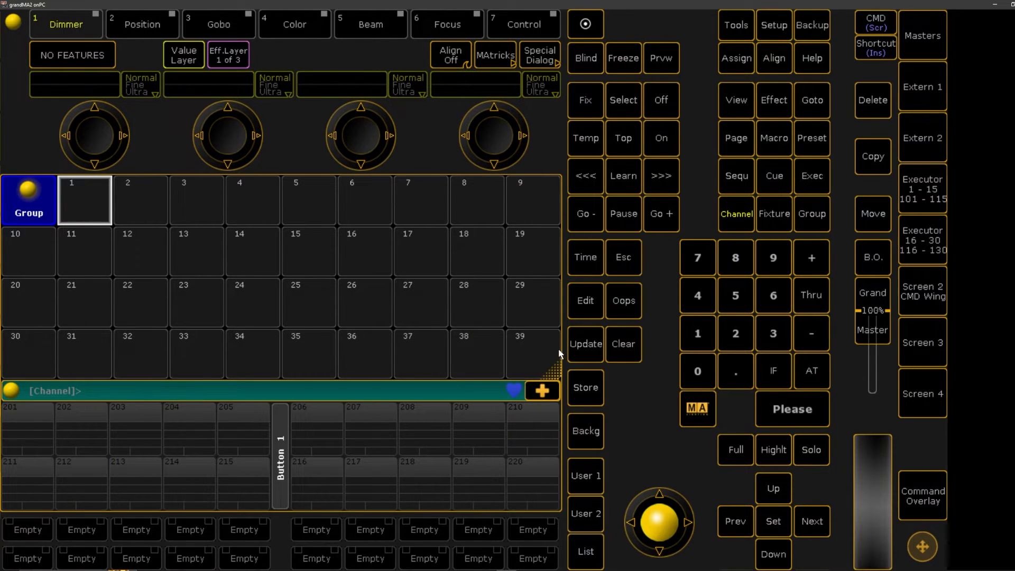
mouse_move(555, 377)
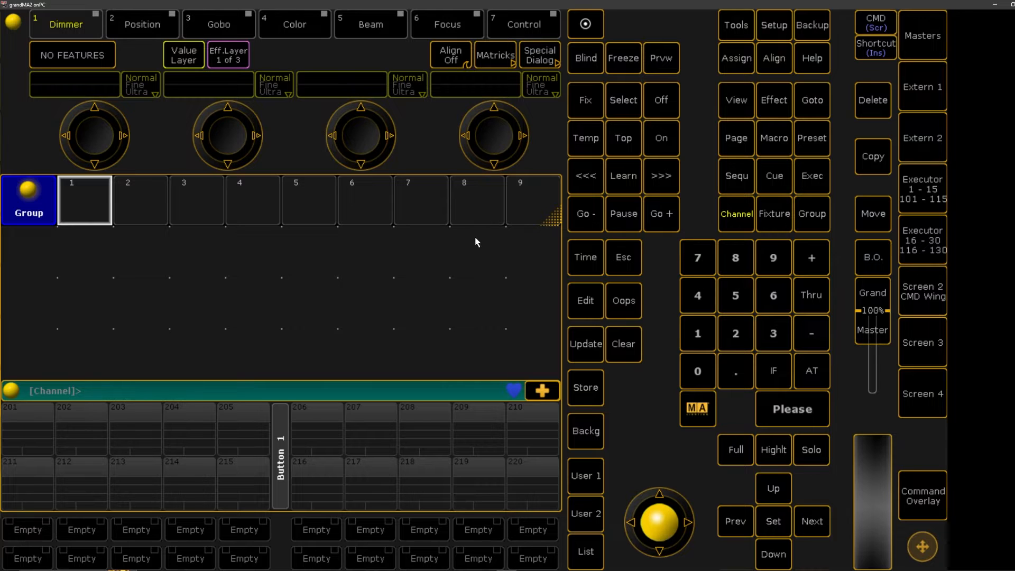
mouse_move(163, 235)
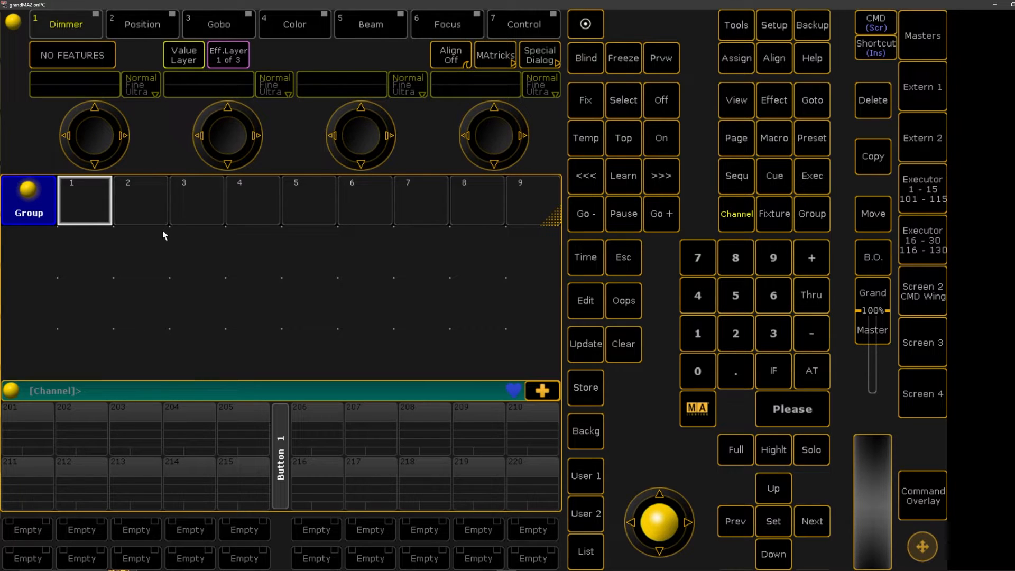
mouse_move(159, 253)
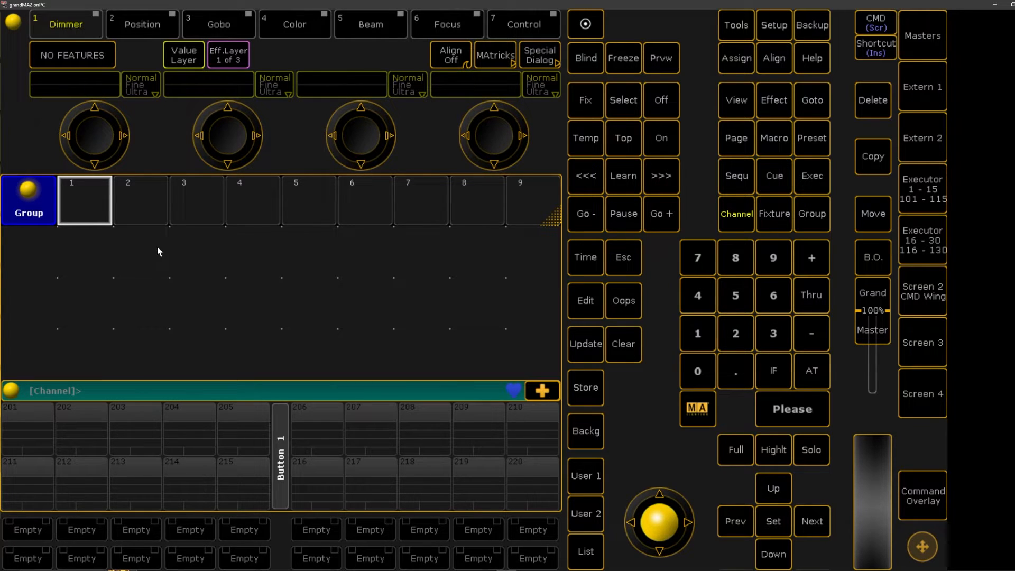
mouse_move(165, 258)
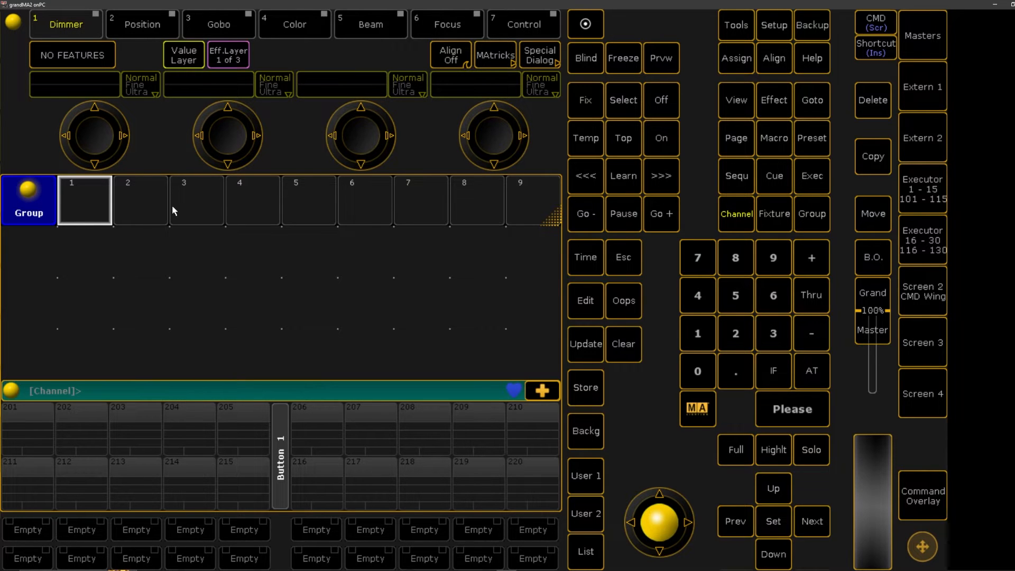
mouse_move(230, 230)
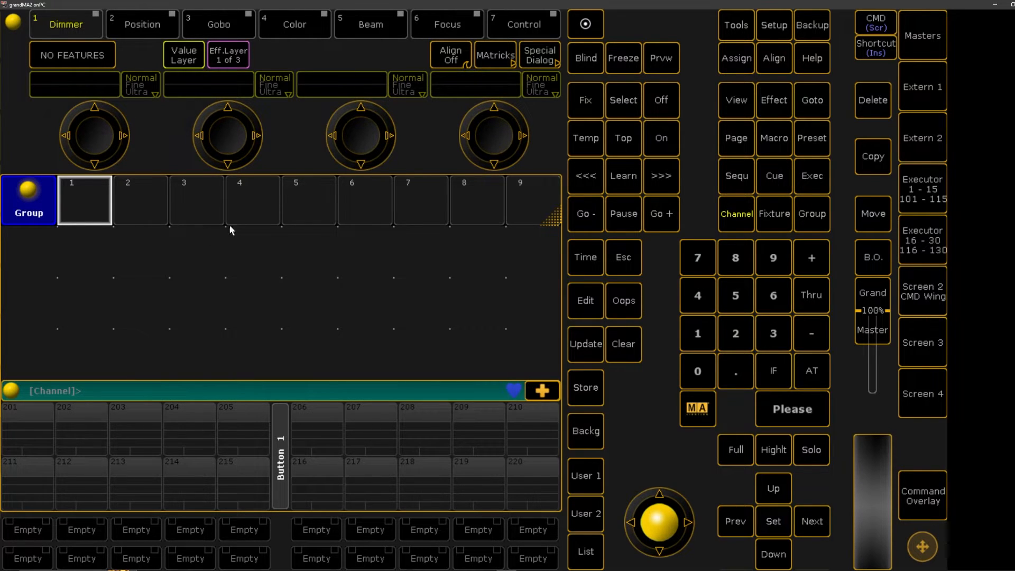
mouse_move(692, 321)
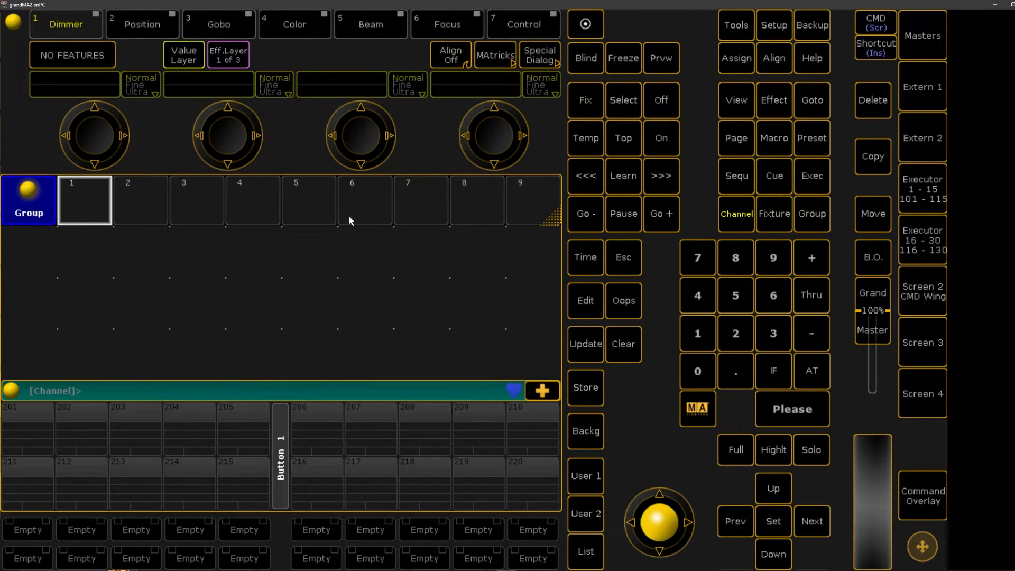
mouse_move(587, 327)
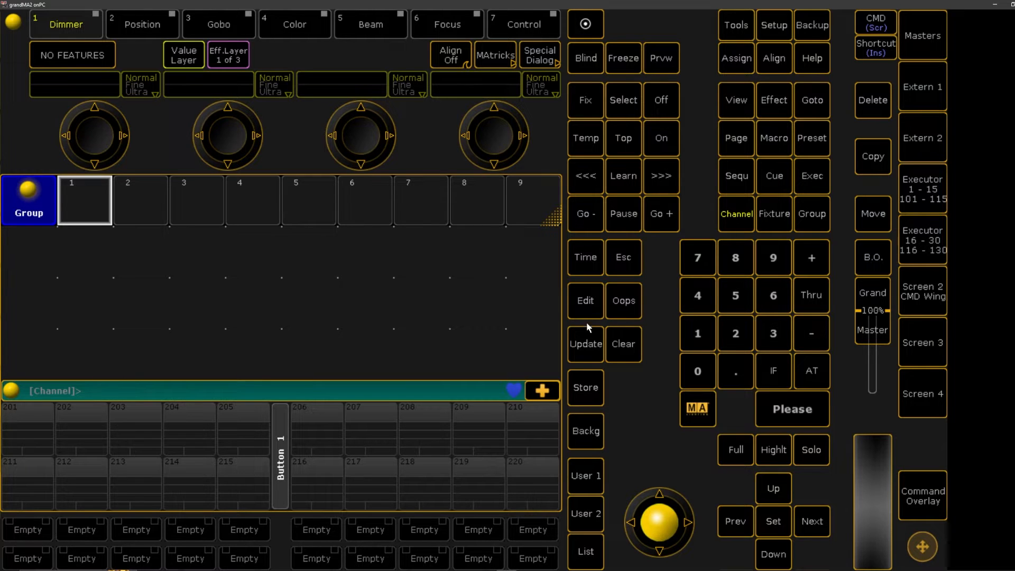
mouse_move(707, 356)
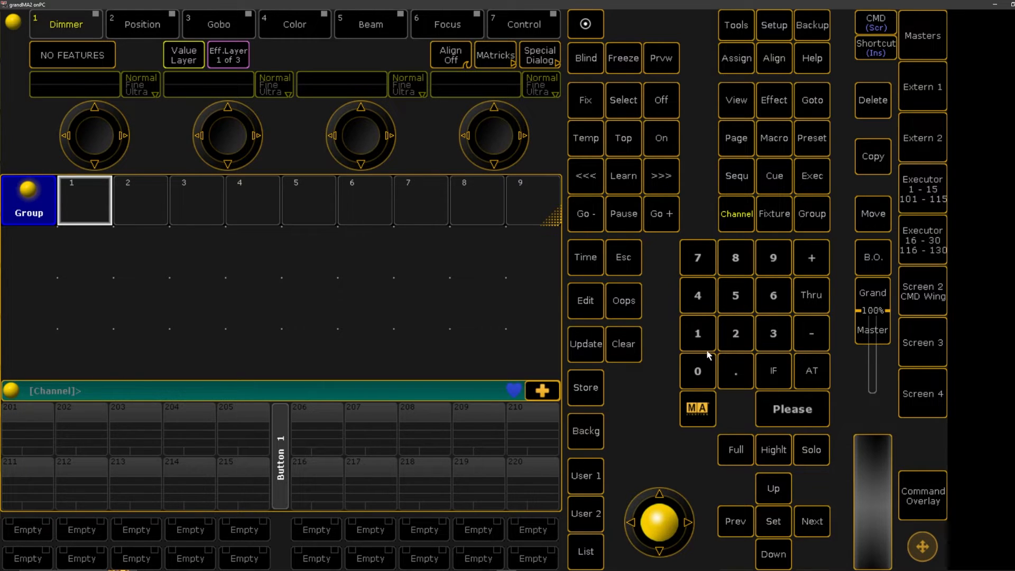
mouse_move(710, 350)
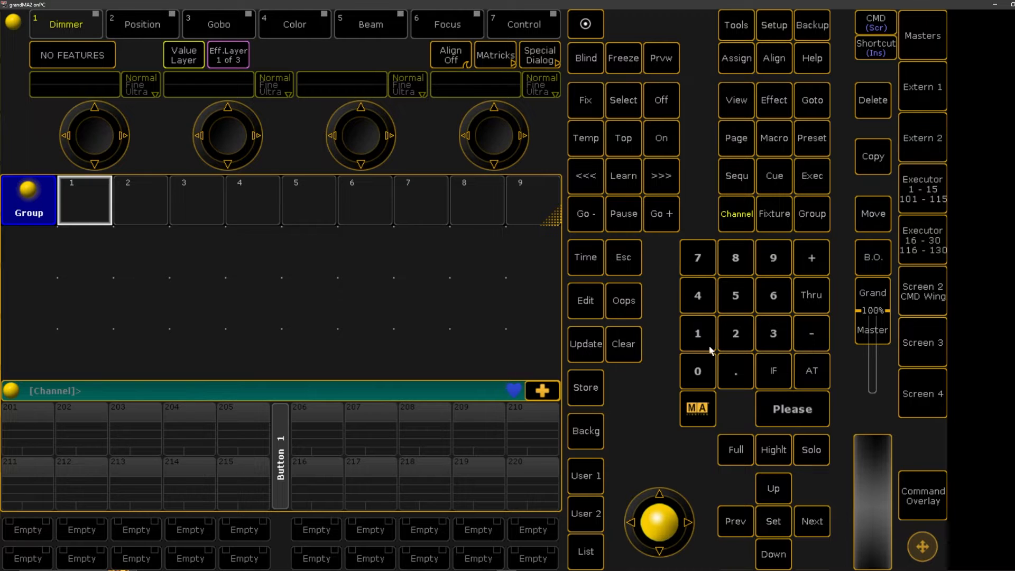
mouse_move(687, 358)
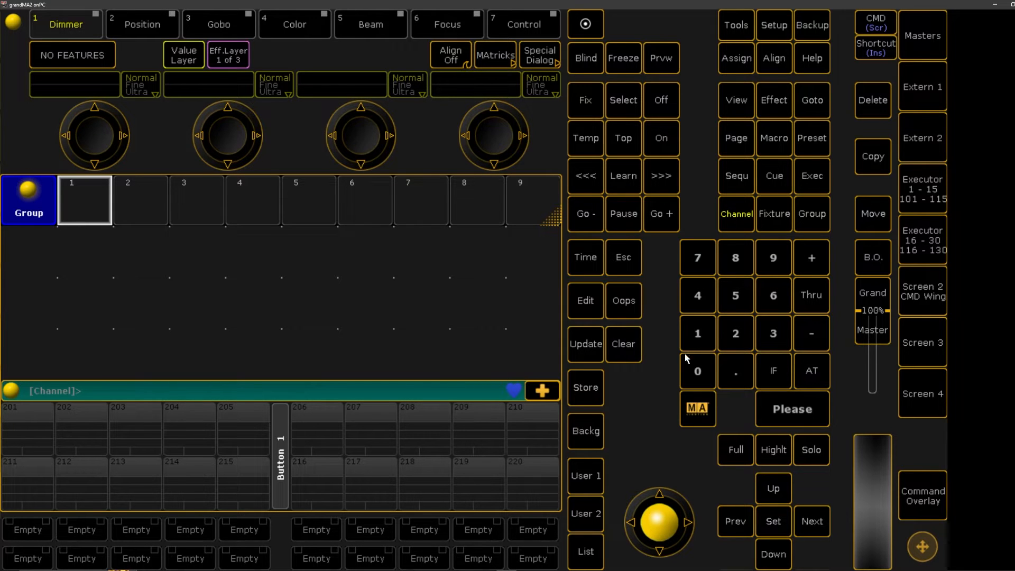
mouse_move(683, 348)
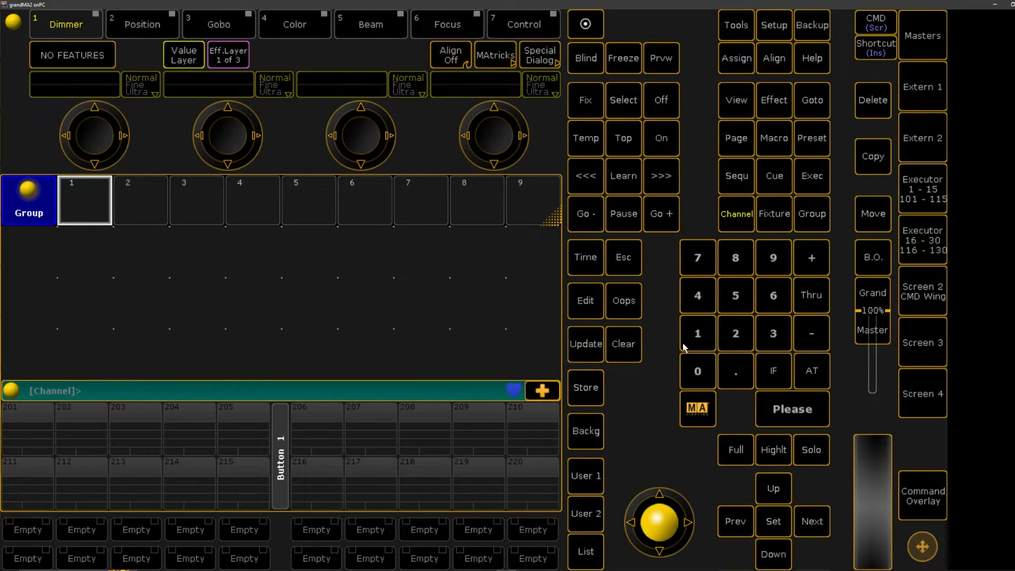
- Enter Channel 101 Thru 110 on the keypad and confirm with Please
click(696, 333)
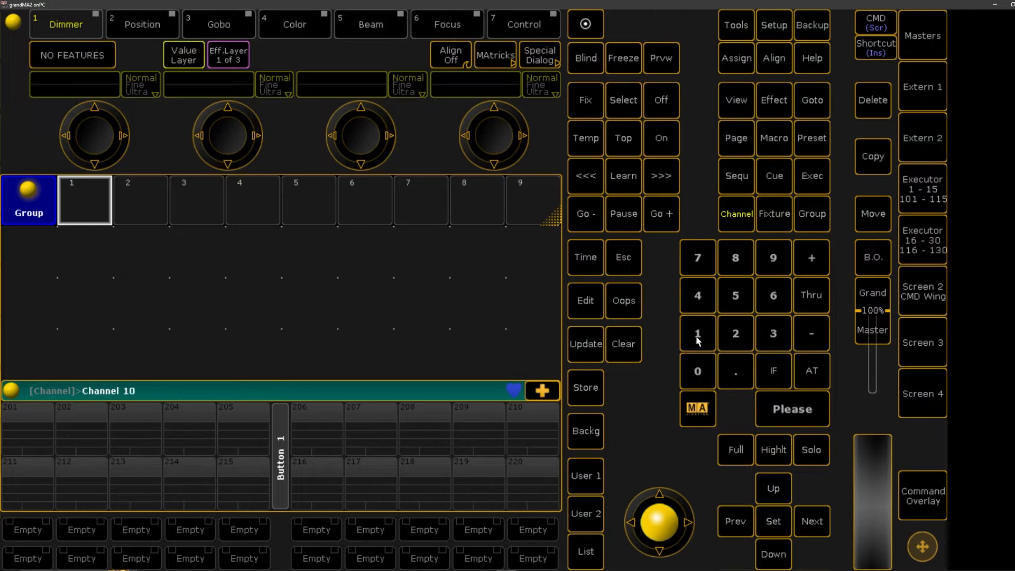
click(696, 333)
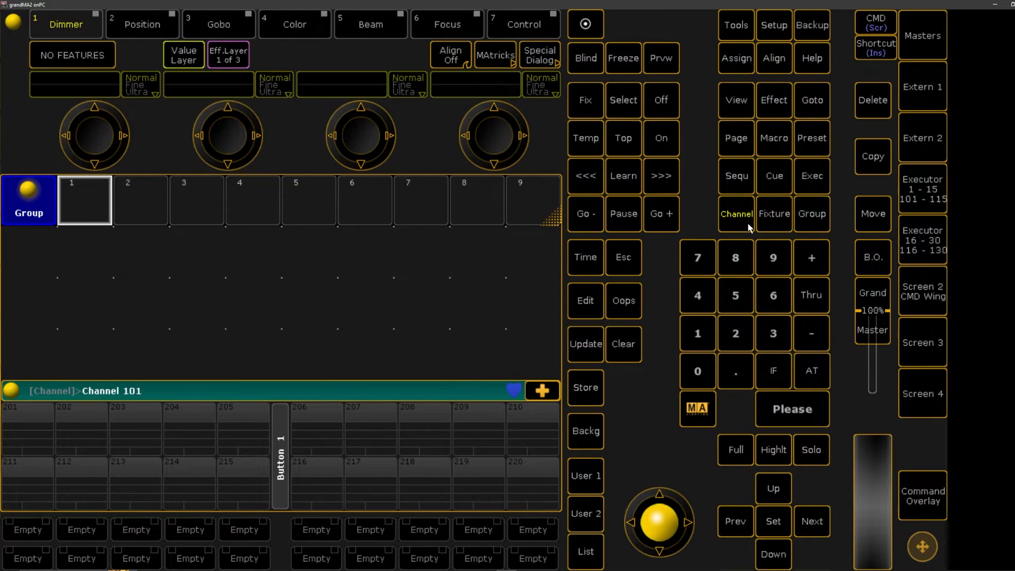
mouse_move(740, 229)
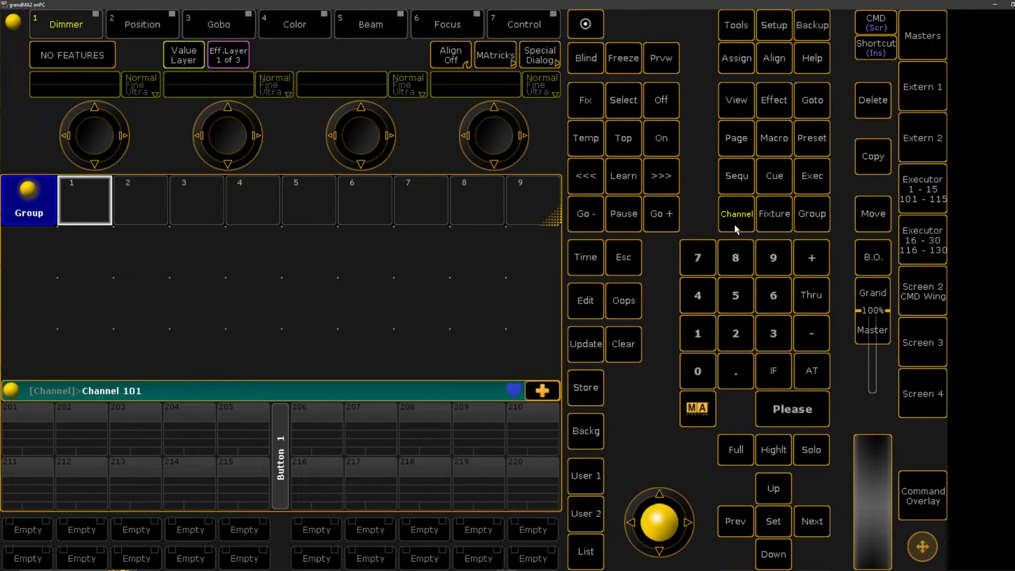
mouse_move(777, 224)
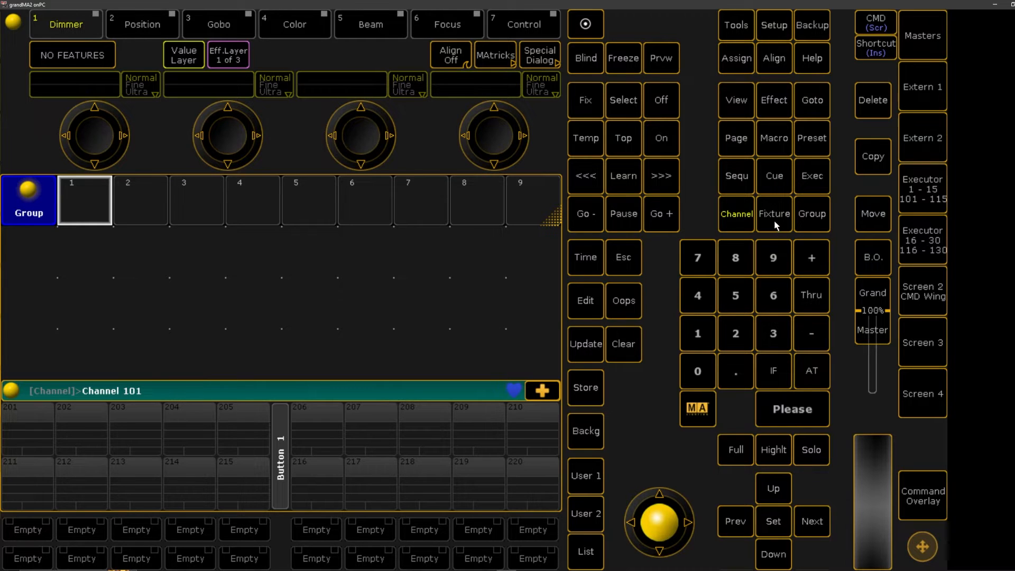
click(773, 213)
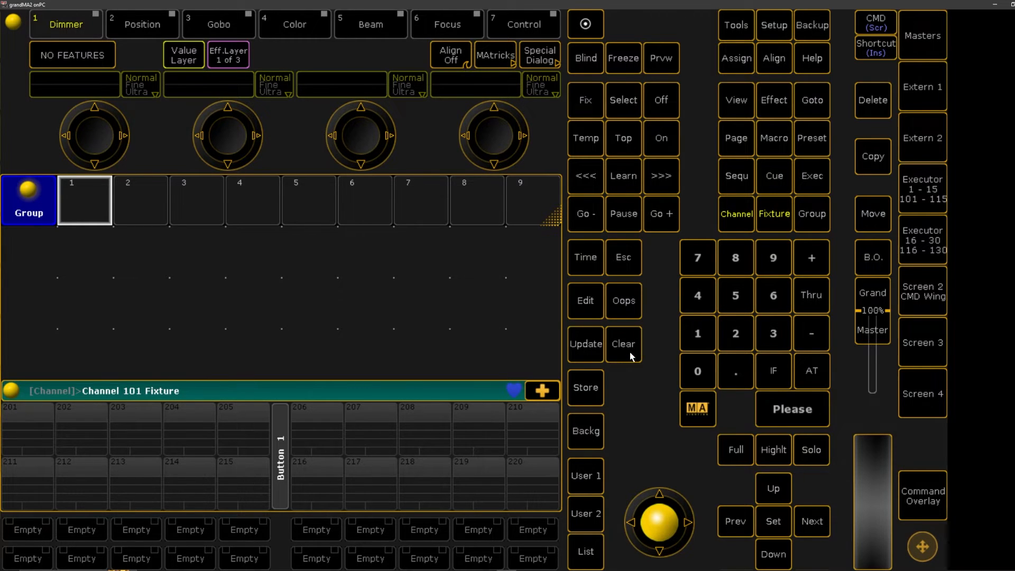
click(696, 333)
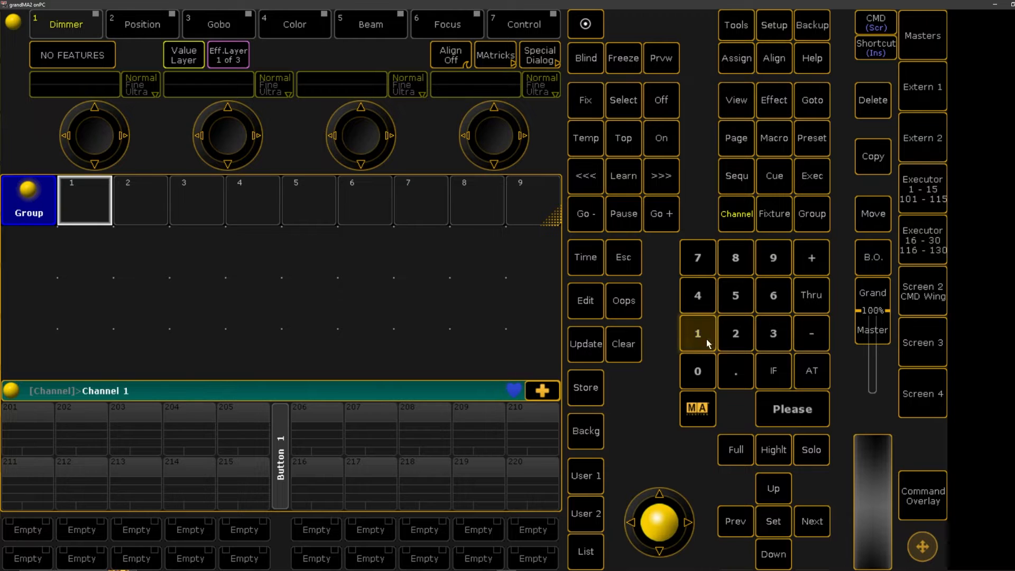
click(696, 333)
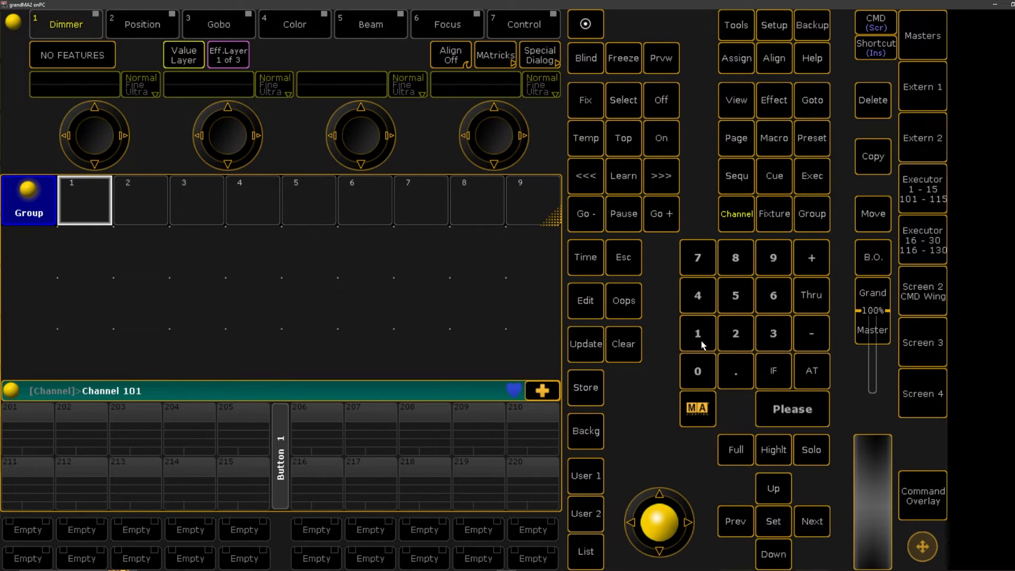
mouse_move(648, 332)
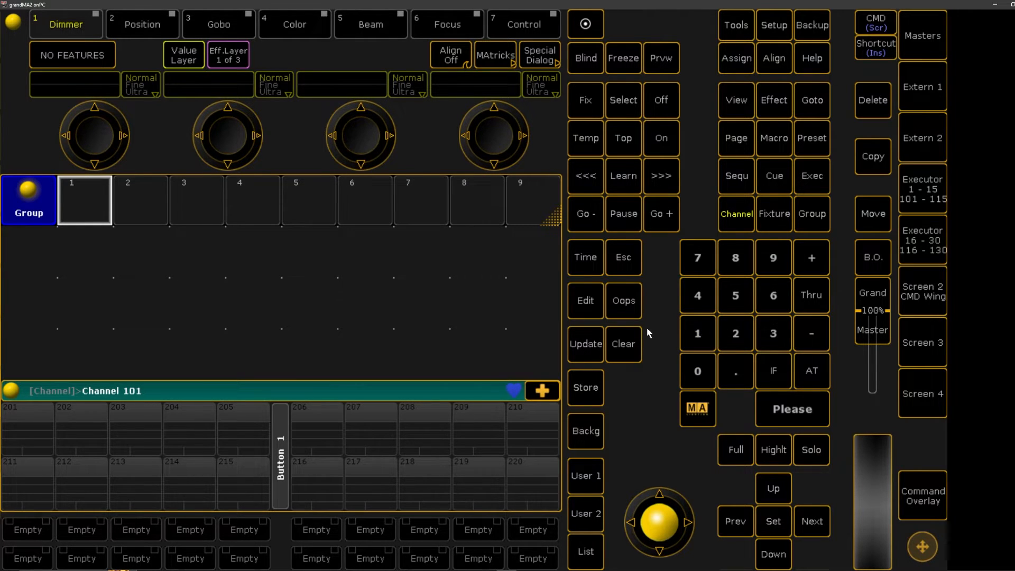
mouse_move(707, 335)
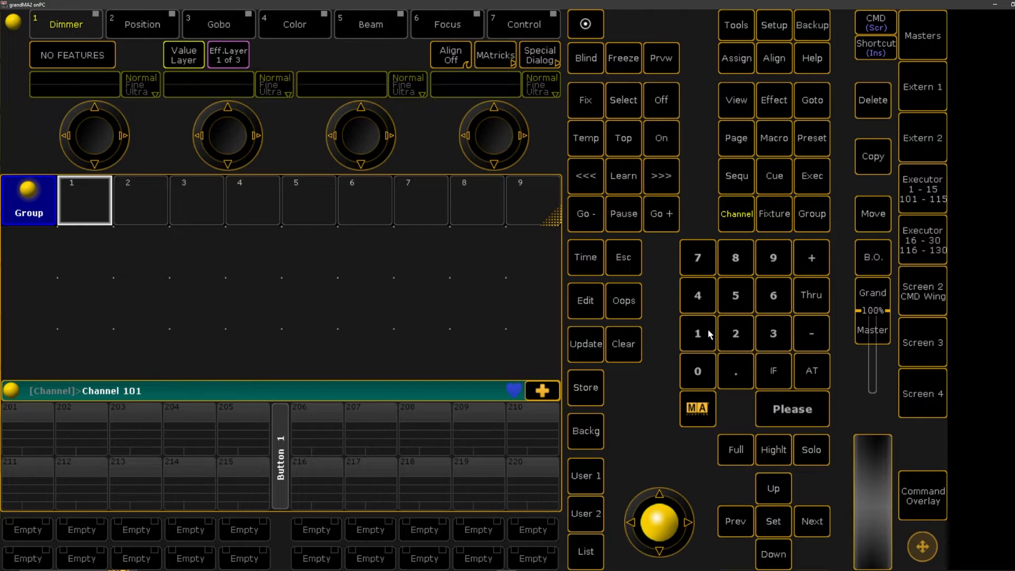
mouse_move(810, 306)
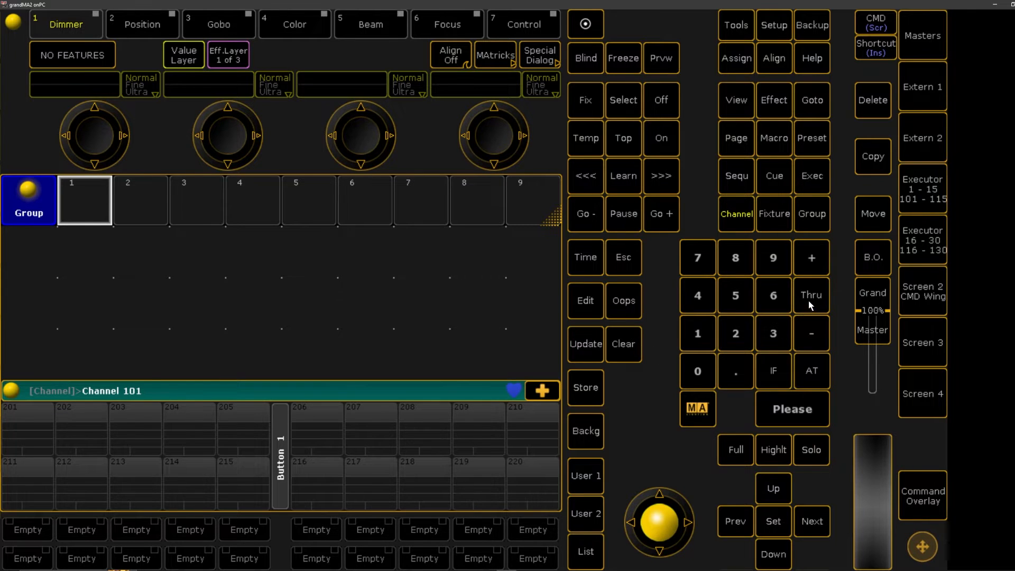
click(811, 295)
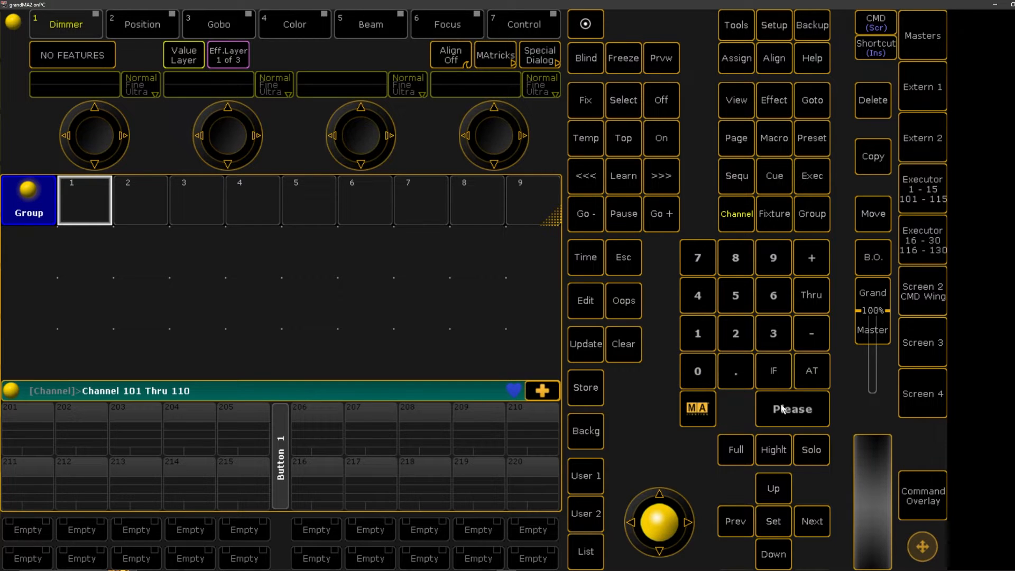
click(621, 344)
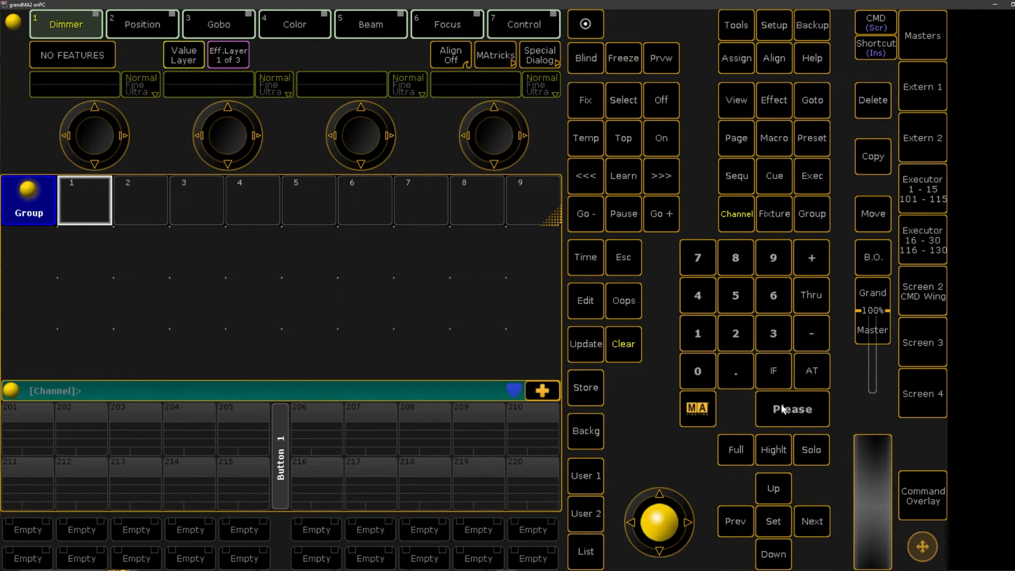
mouse_move(649, 381)
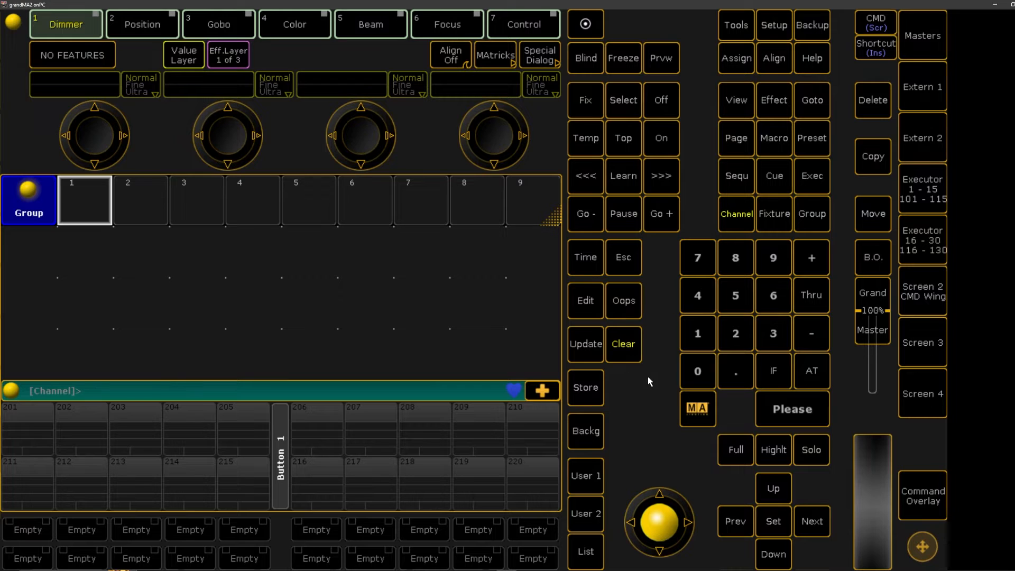
mouse_move(645, 380)
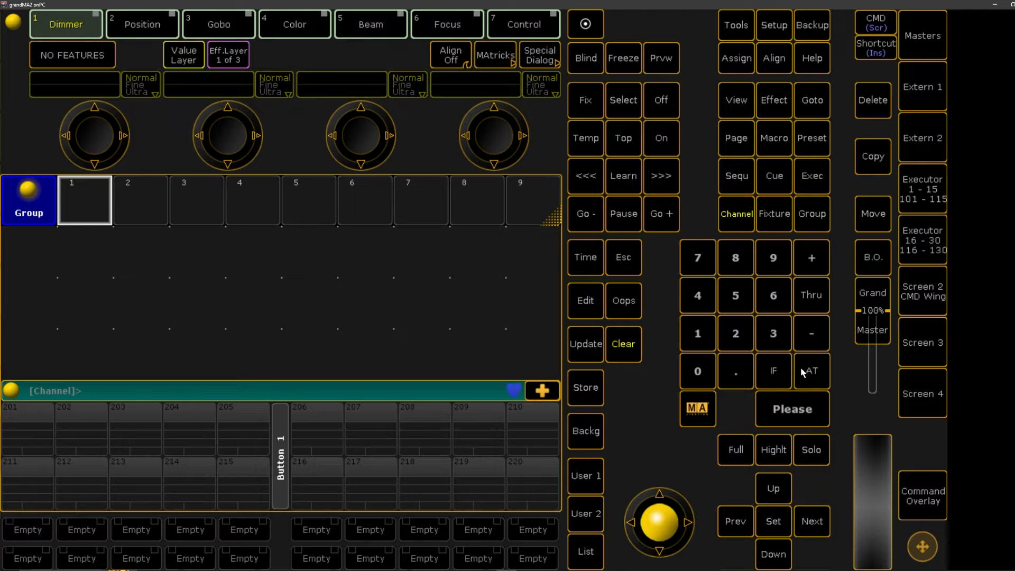
- Store the selection as group 1, label it 'DS Quan', and clear the selection
click(584, 387)
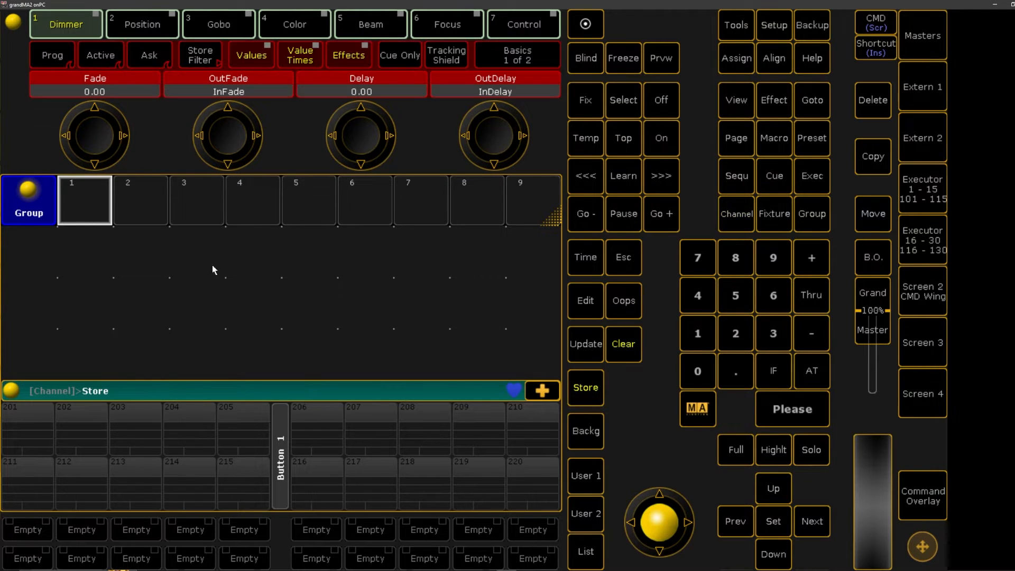
mouse_move(99, 206)
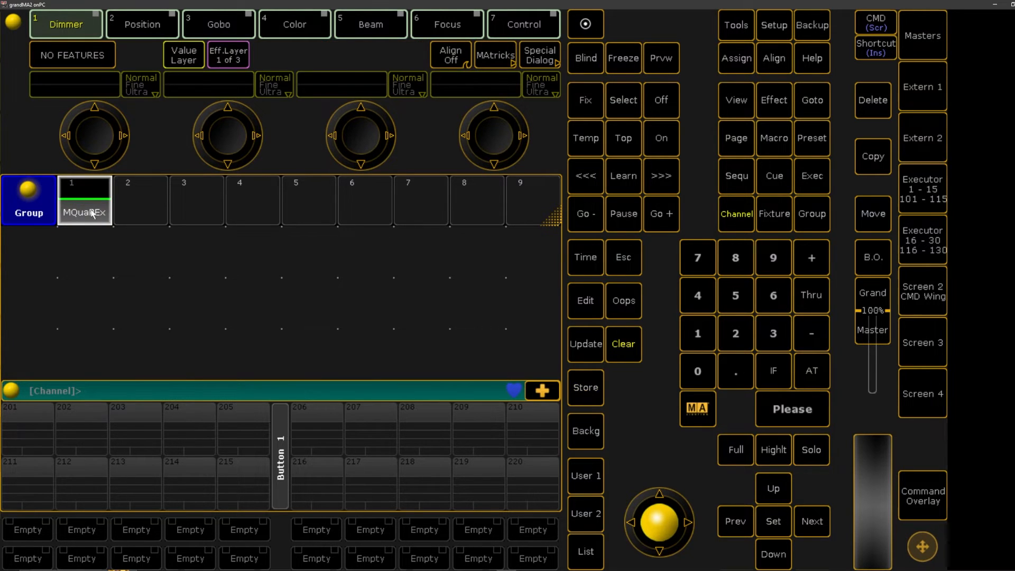
mouse_move(446, 170)
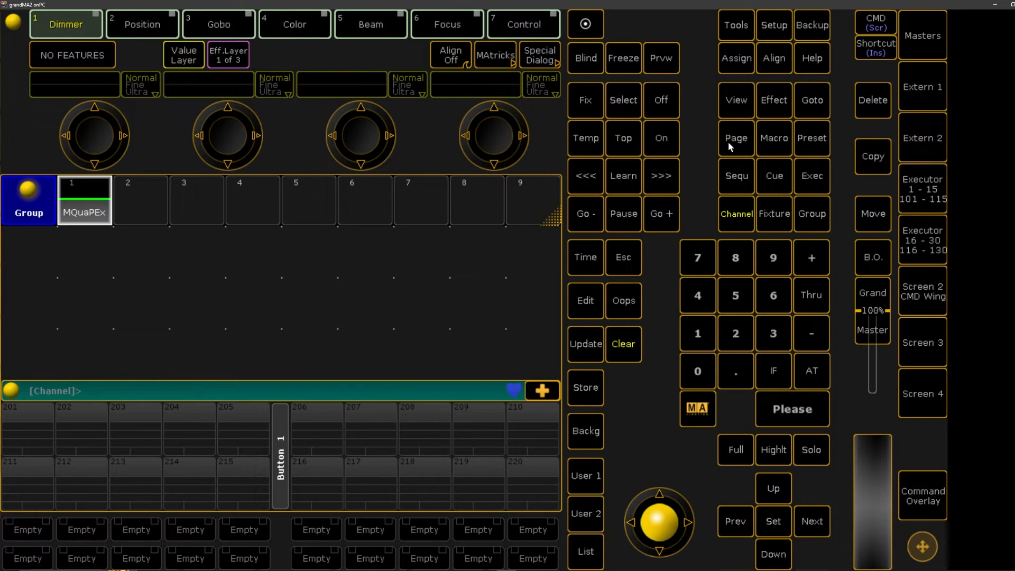
mouse_move(741, 68)
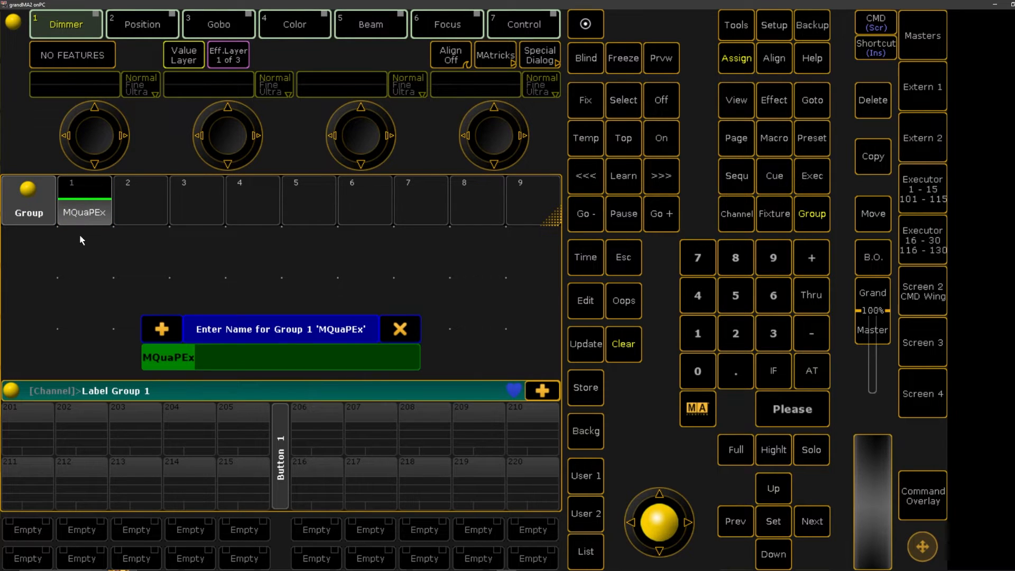
text(DS Quan)
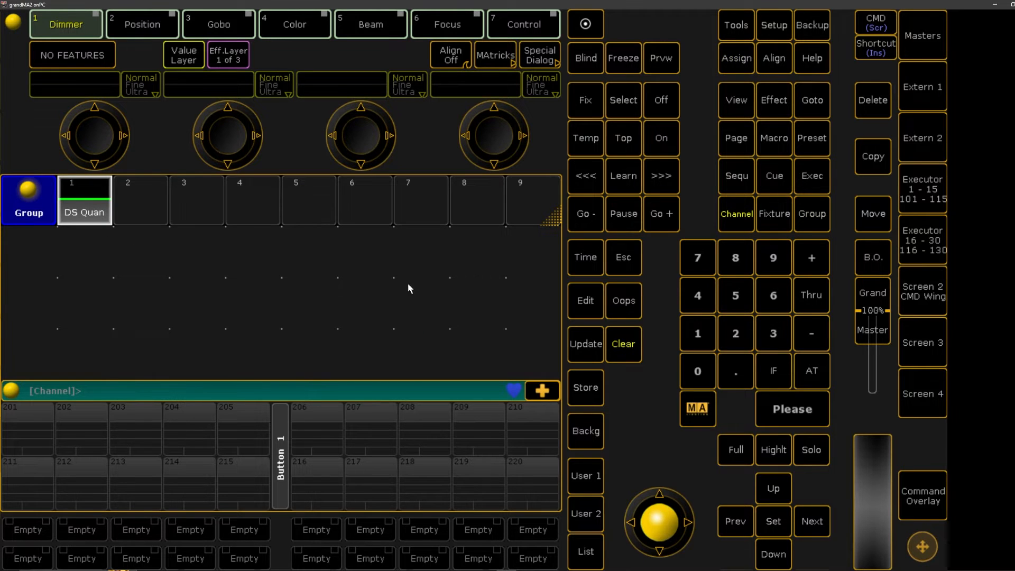
click(621, 342)
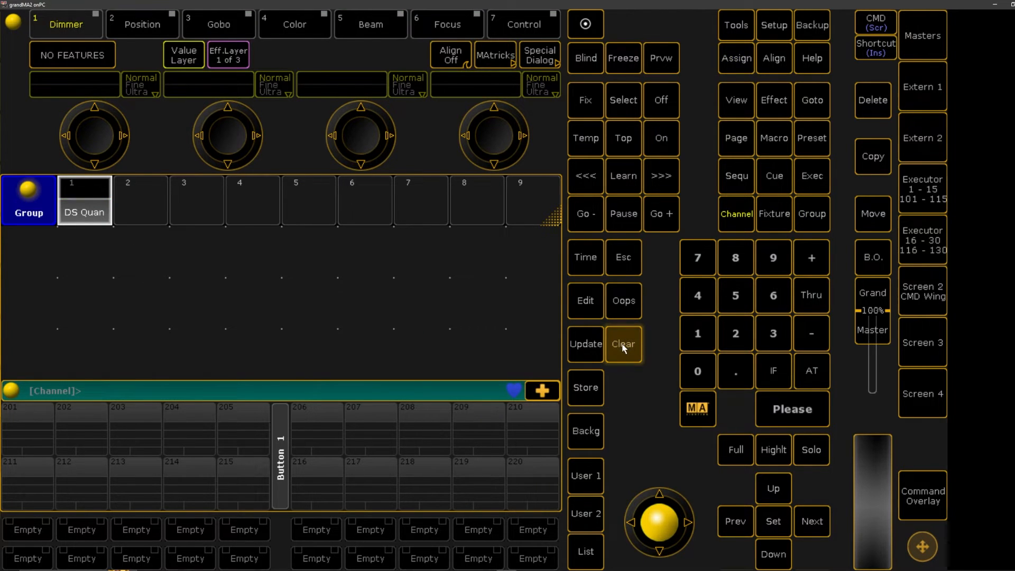
- Store the selection as group 2 and label it 'MS Quan'
click(622, 343)
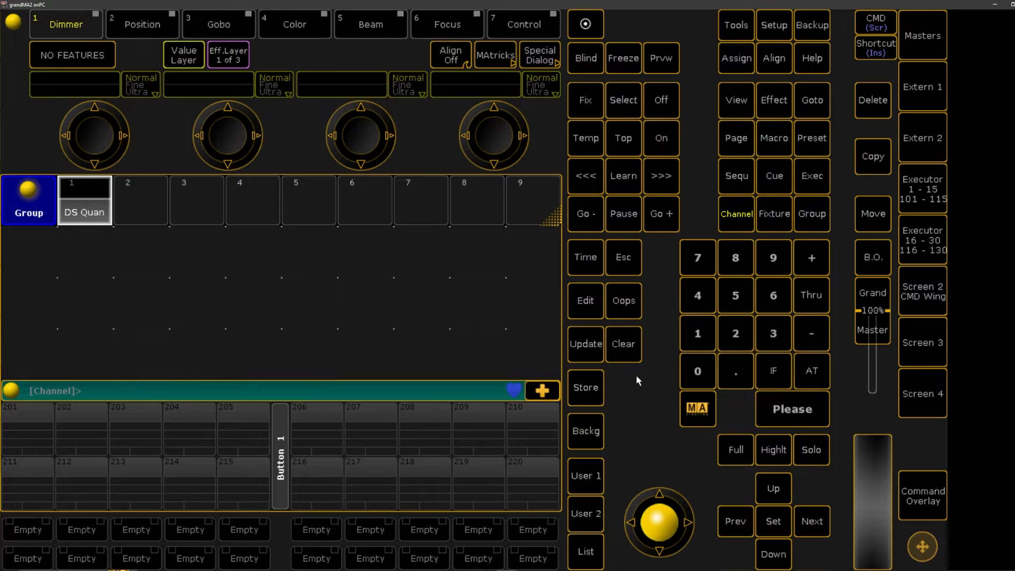
mouse_move(698, 221)
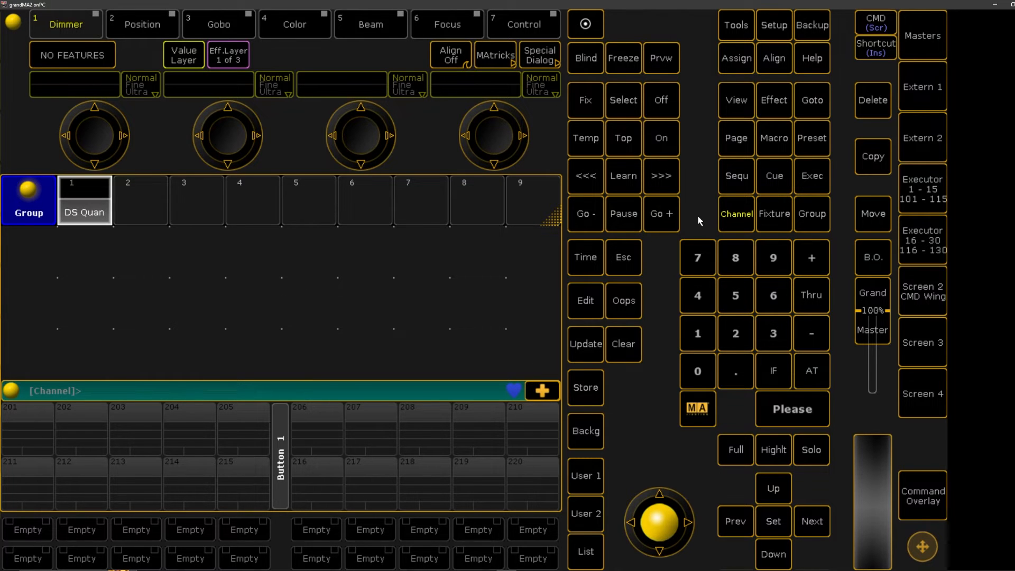
mouse_move(607, 244)
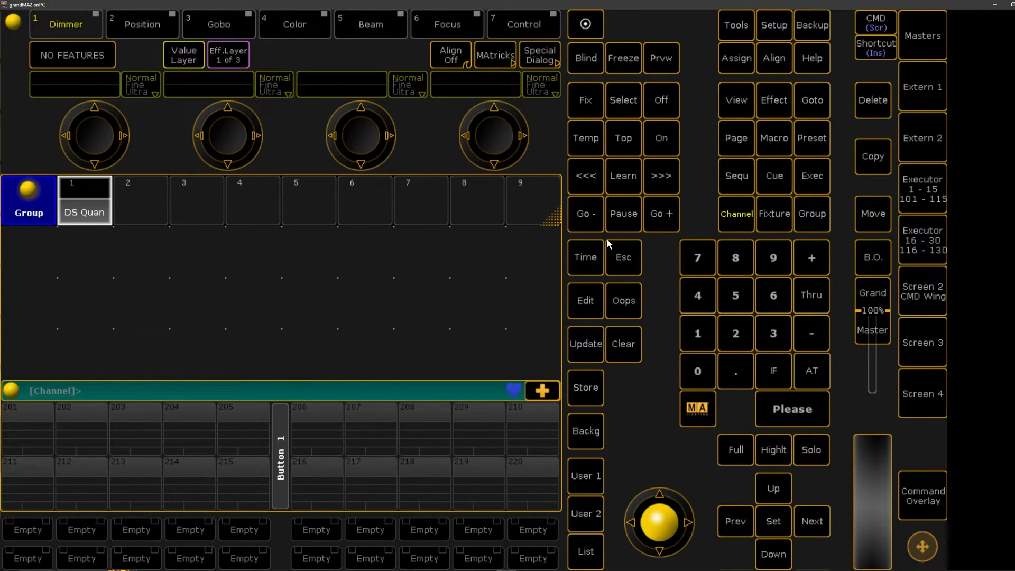
mouse_move(692, 322)
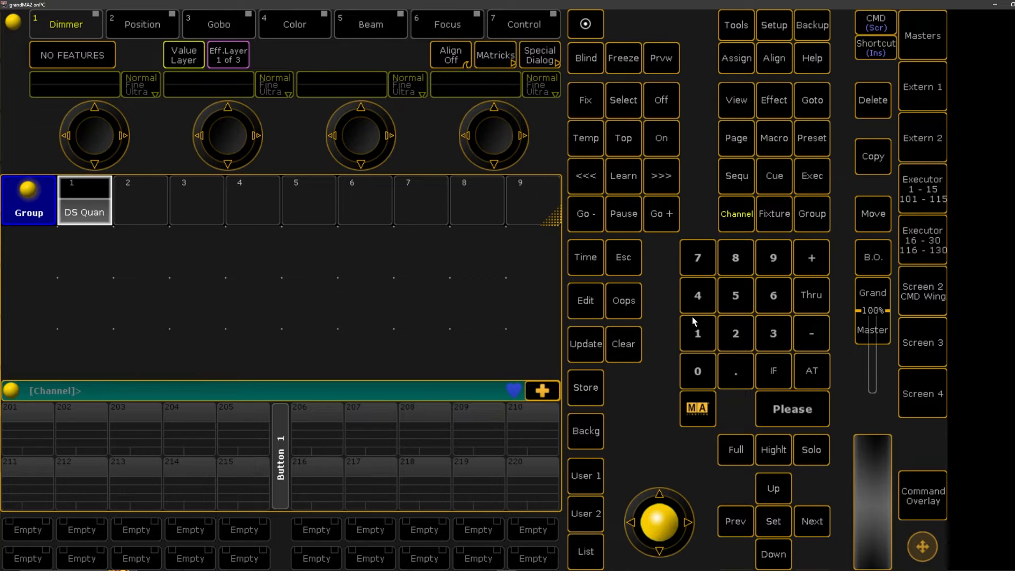
mouse_move(704, 339)
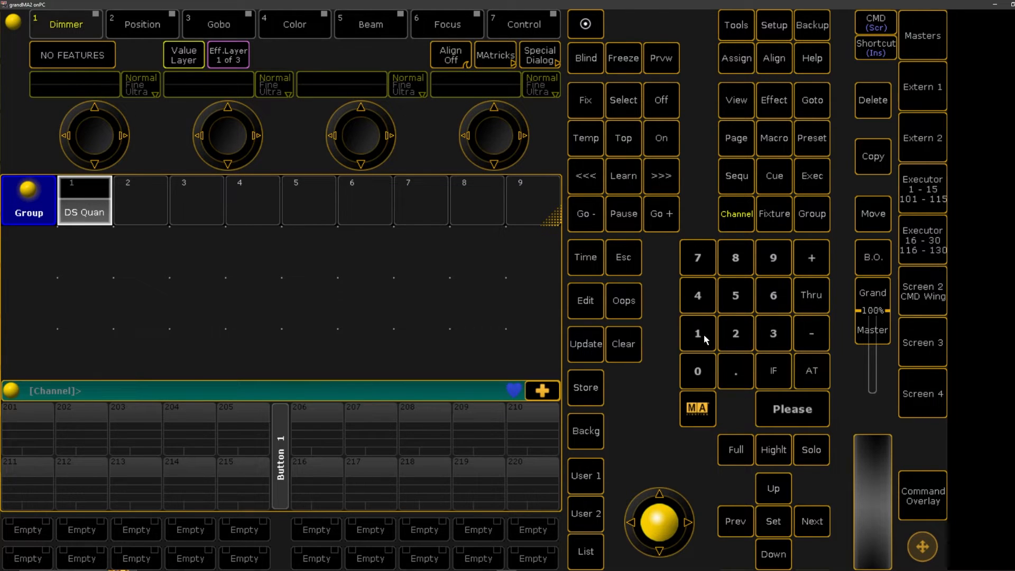
click(696, 371)
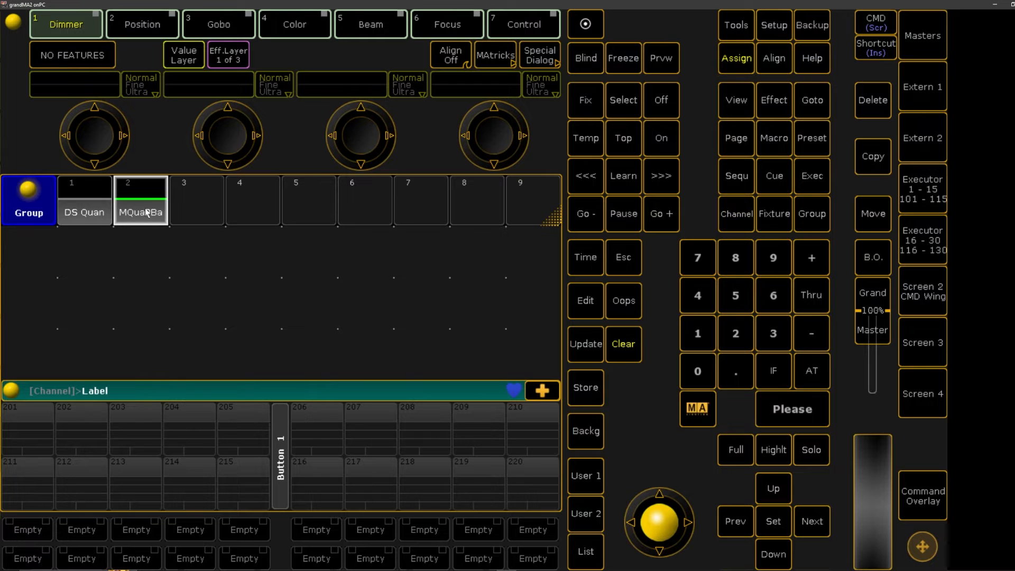
text(MS Q)
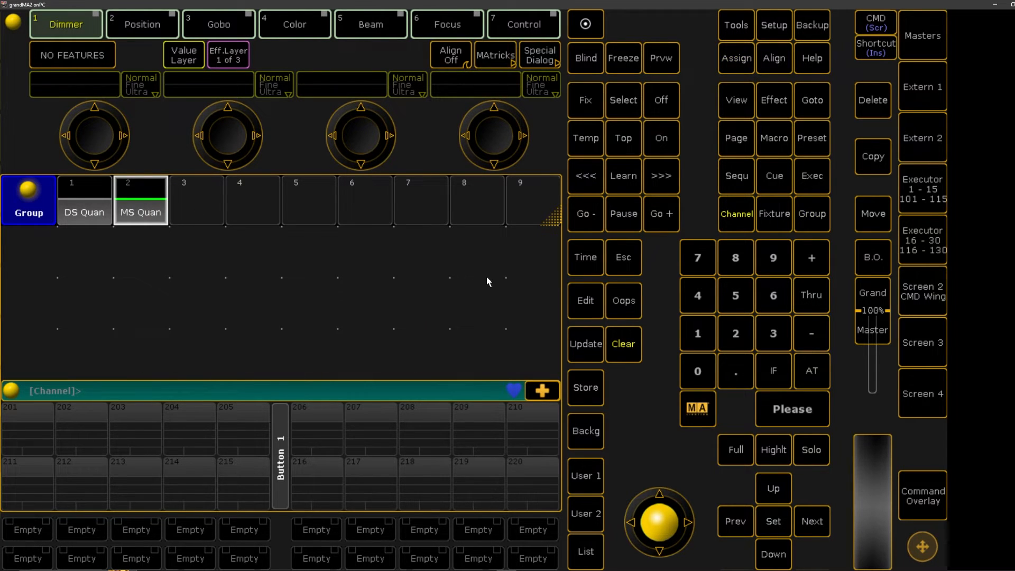
click(622, 343)
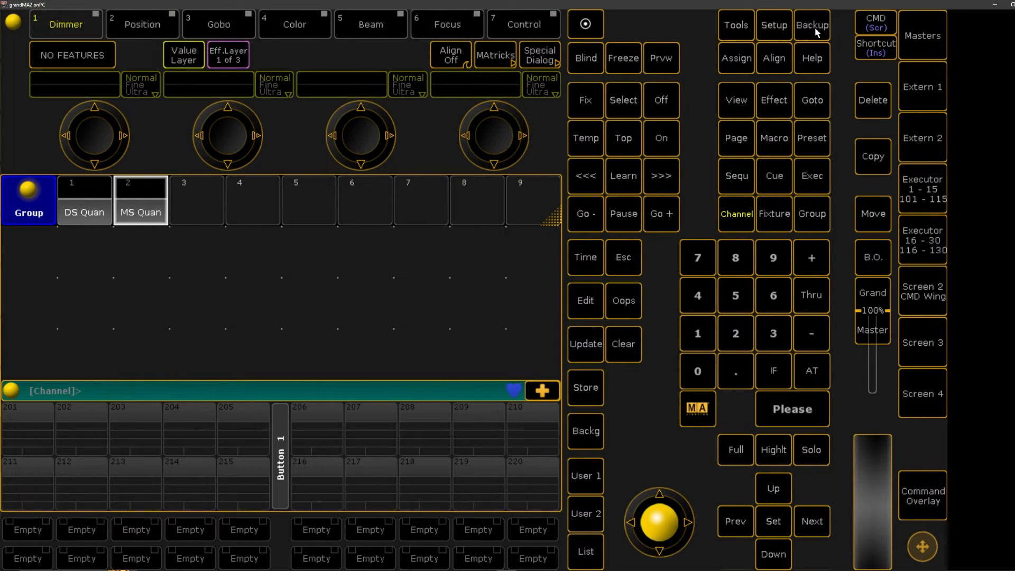
mouse_move(815, 31)
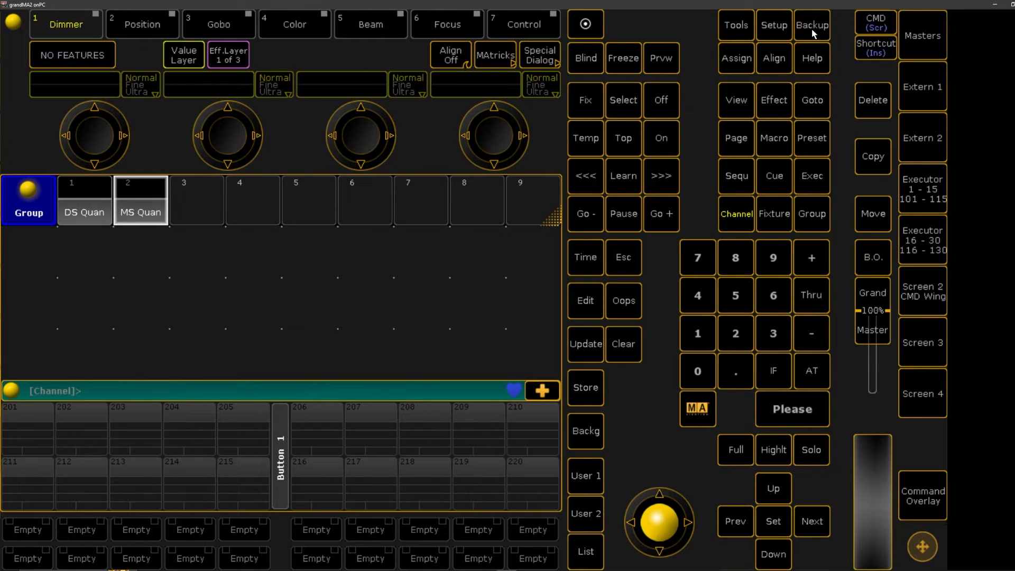
- Save the current show from the Backup menu
click(811, 24)
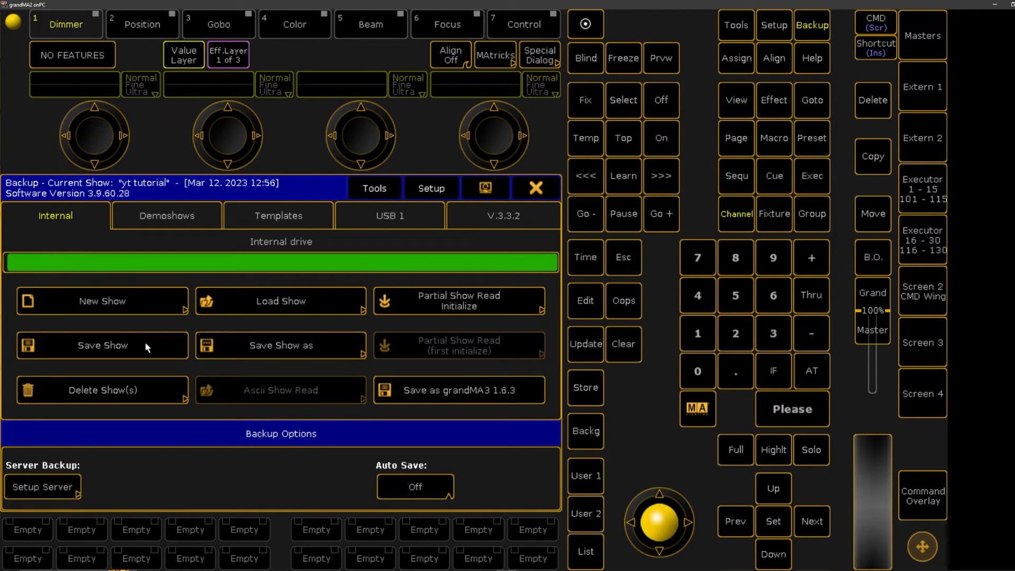
click(535, 188)
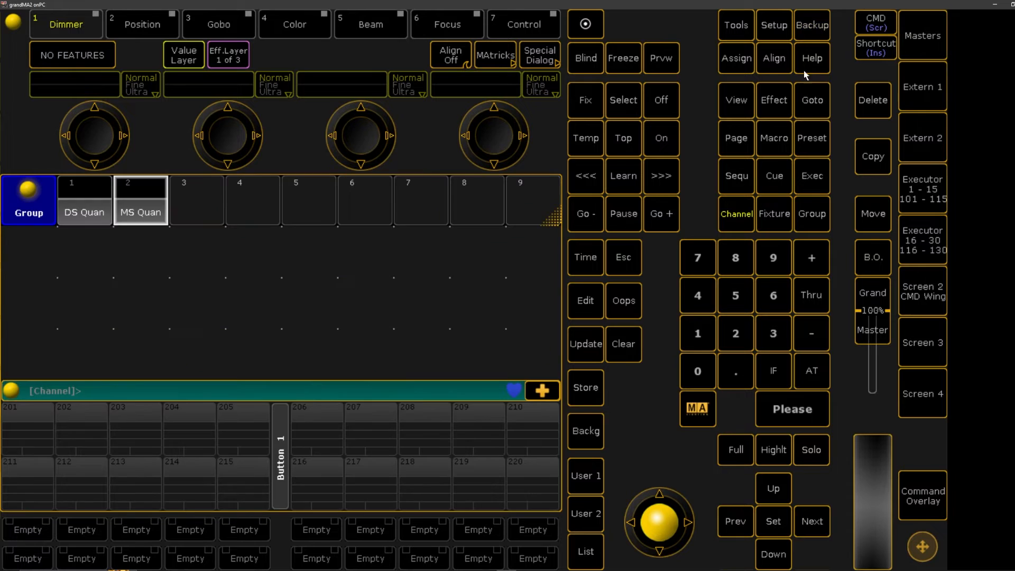
mouse_move(350, 335)
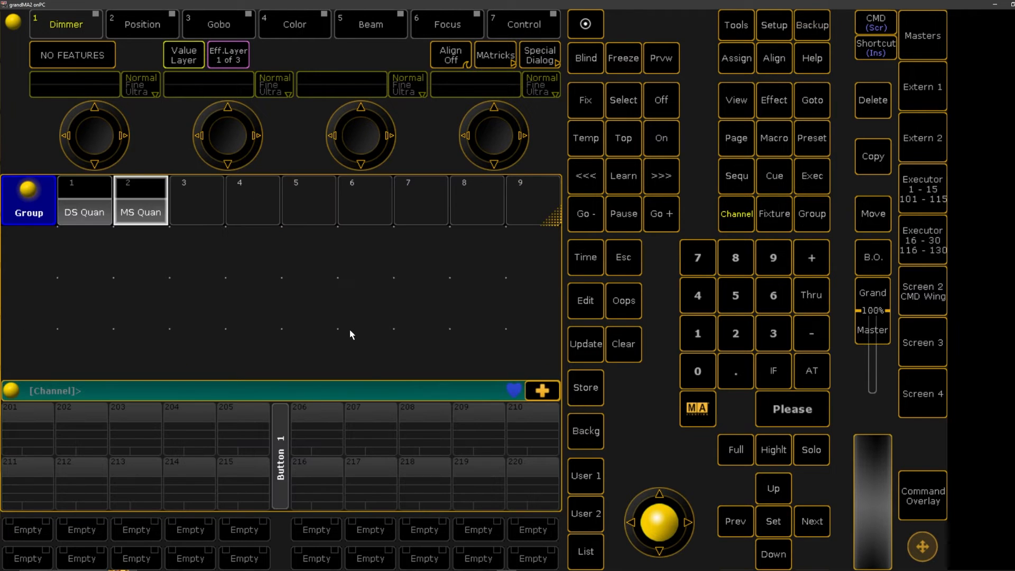
mouse_move(348, 346)
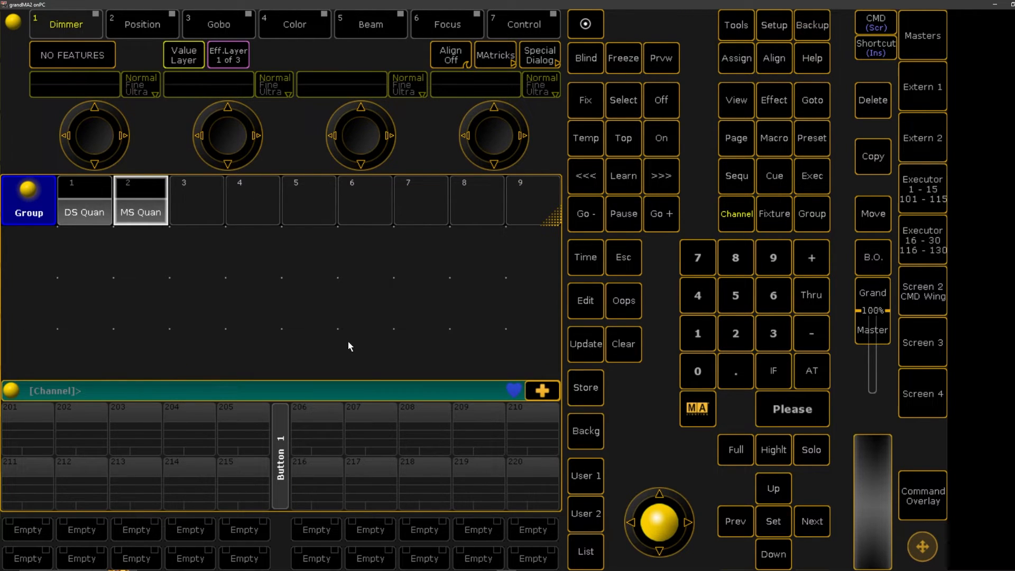
mouse_move(269, 296)
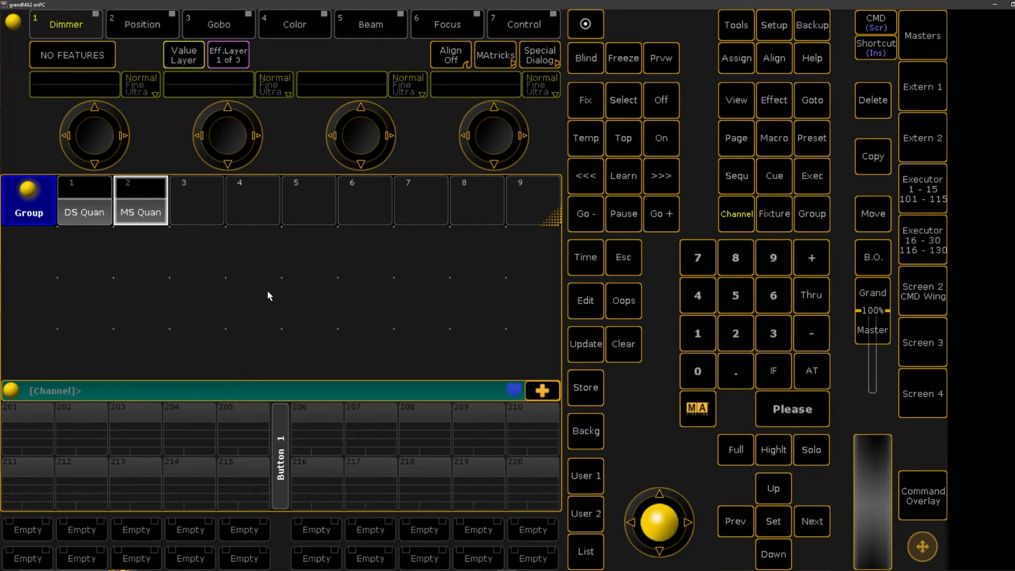
mouse_move(552, 217)
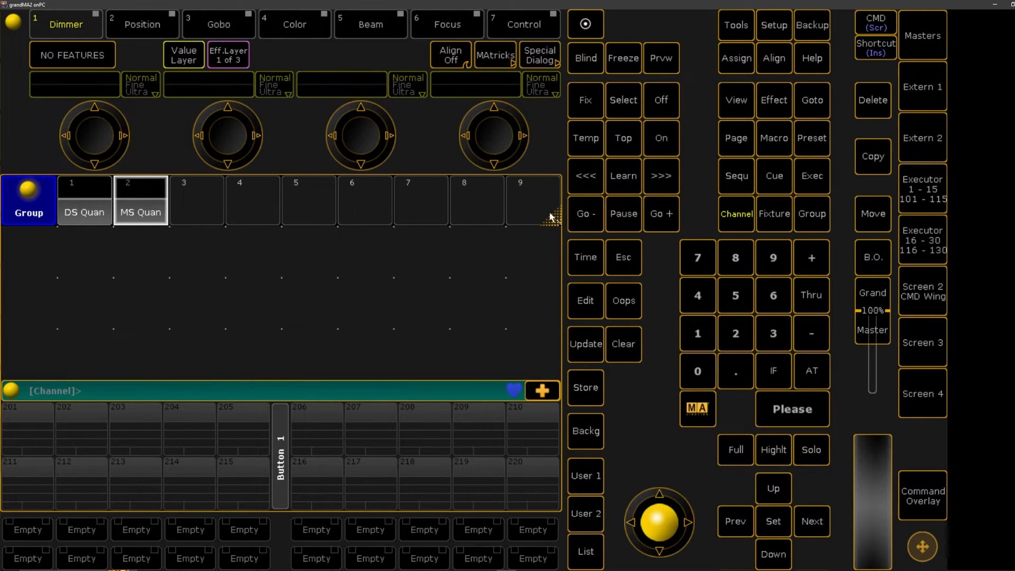
mouse_move(655, 29)
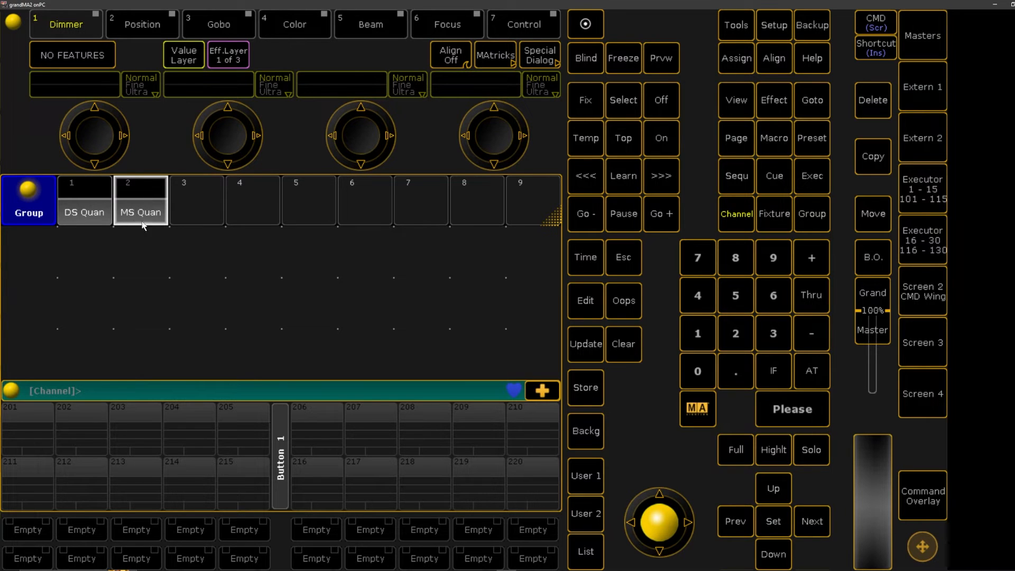
mouse_move(145, 293)
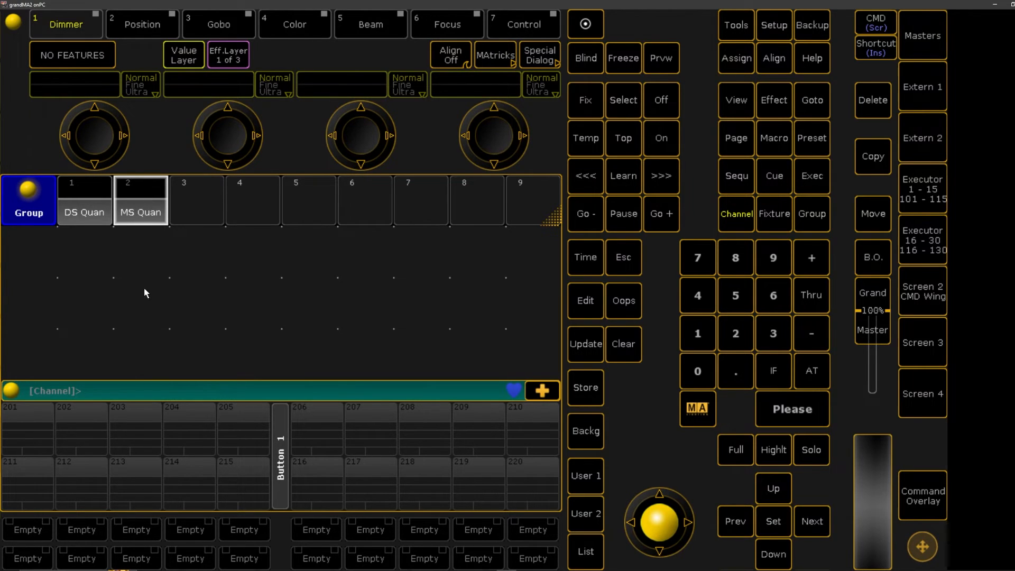
mouse_move(191, 208)
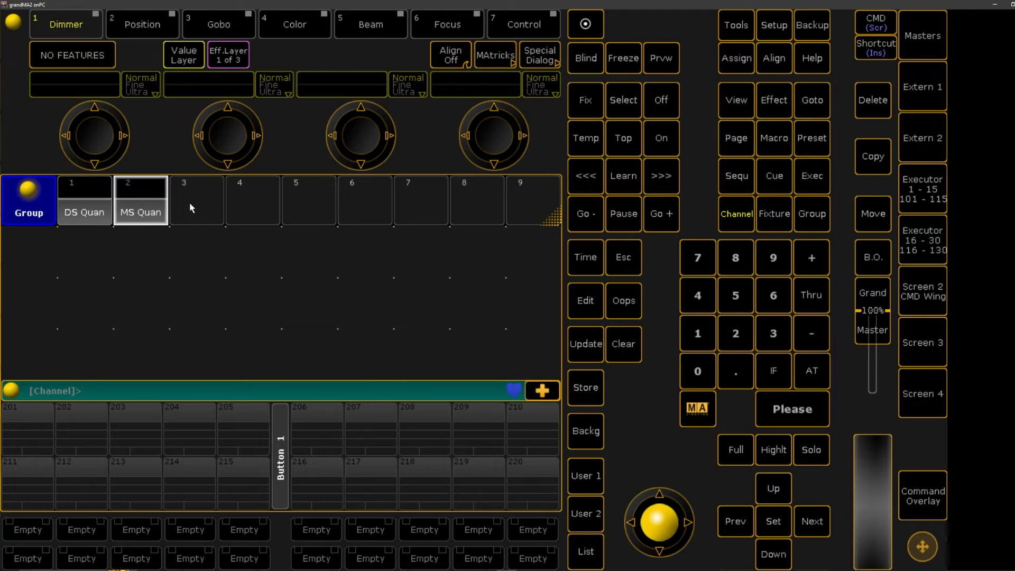
mouse_move(97, 201)
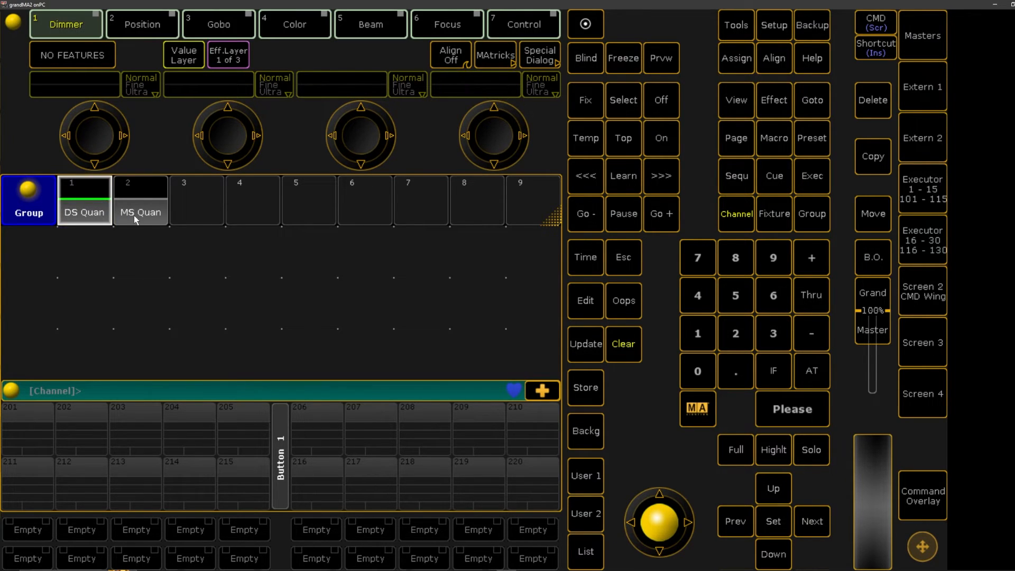
- Select groups 1 and 2 and store them as group 3 'All'
click(140, 201)
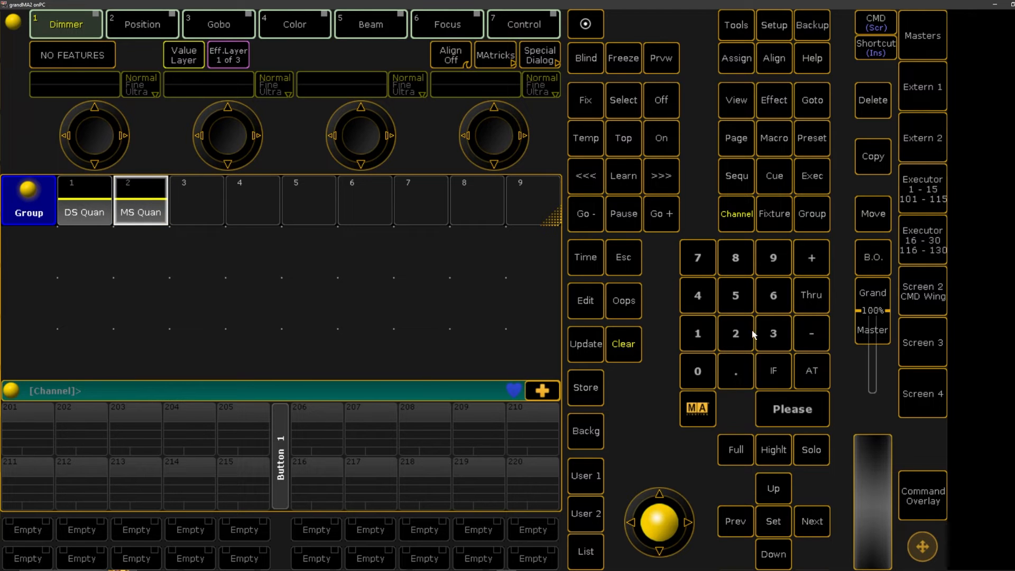
click(584, 386)
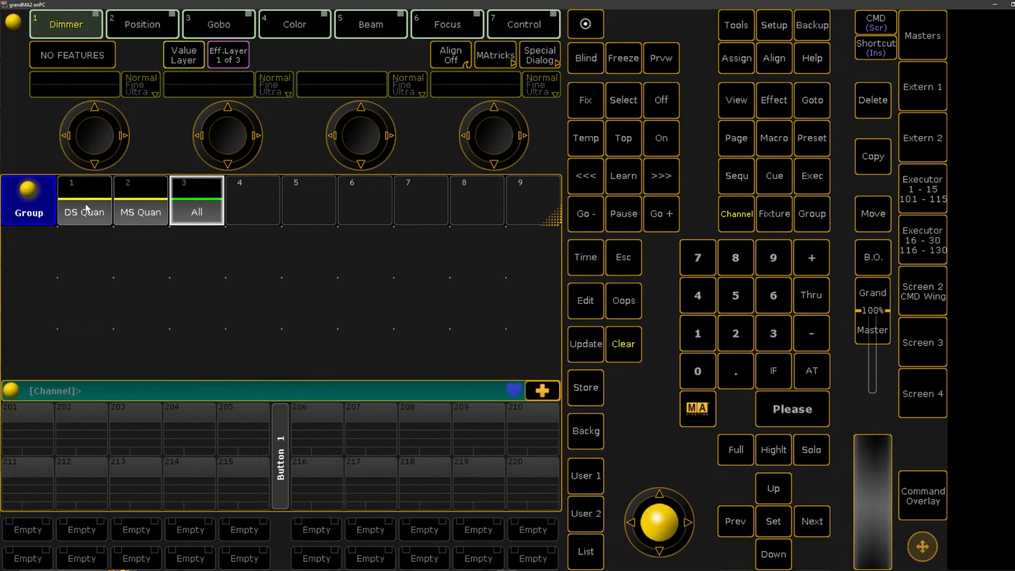
mouse_move(226, 220)
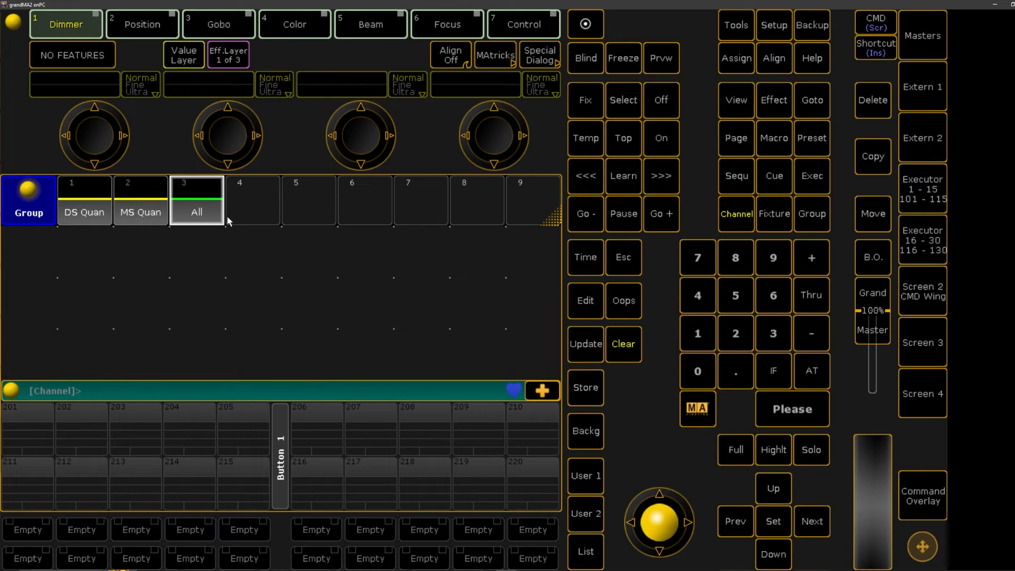
mouse_move(198, 217)
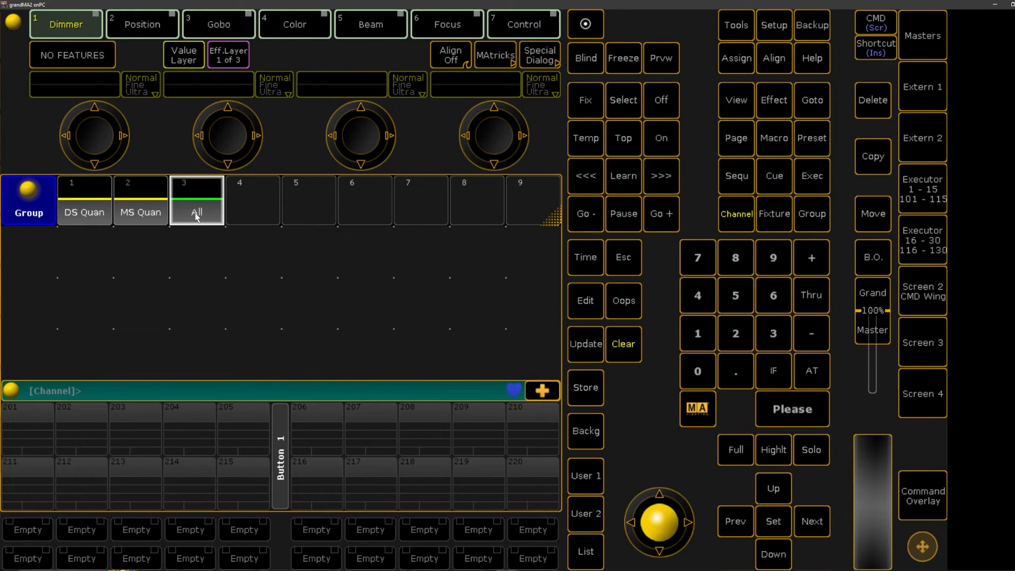
mouse_move(142, 204)
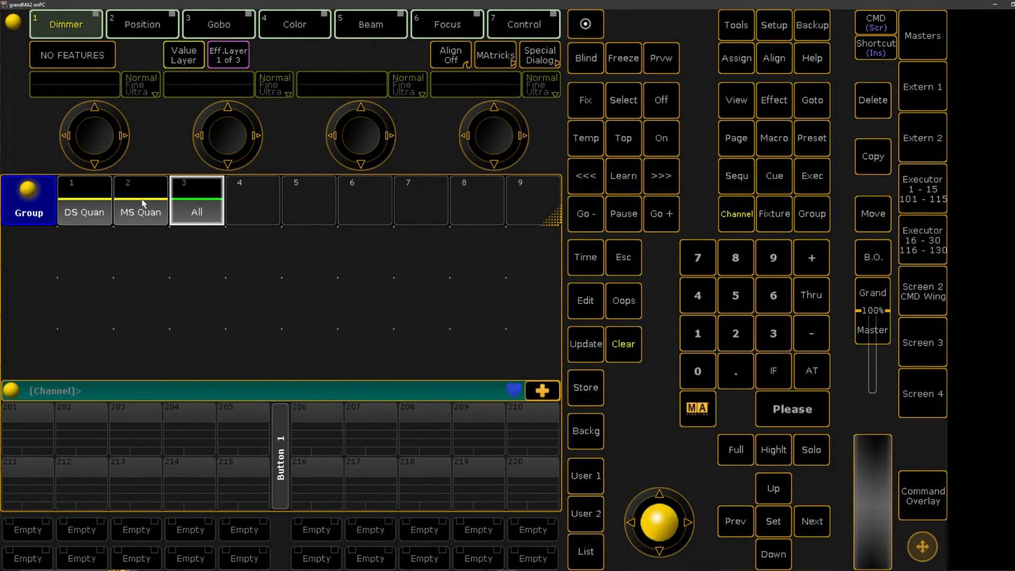
mouse_move(106, 188)
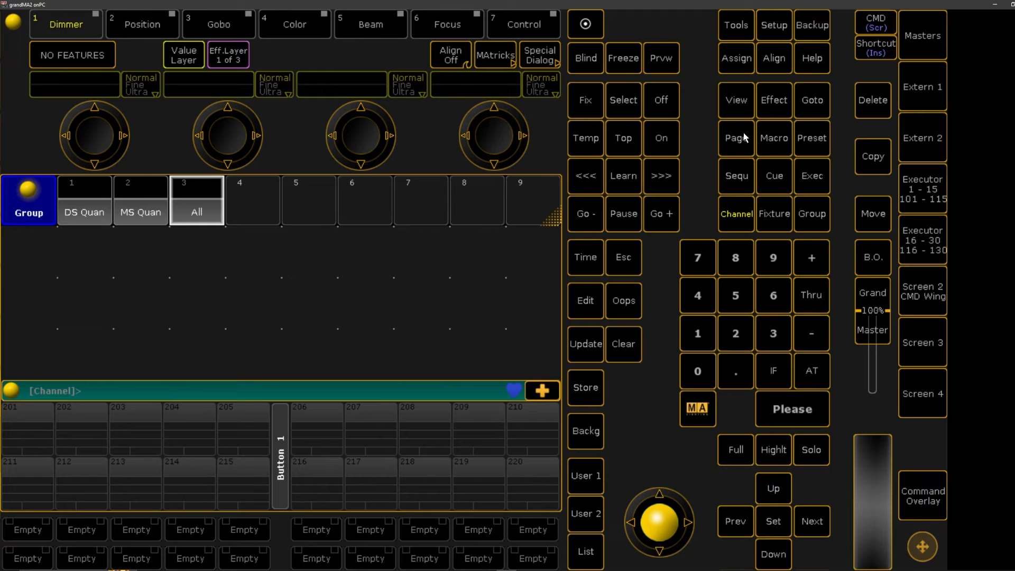
mouse_move(830, 149)
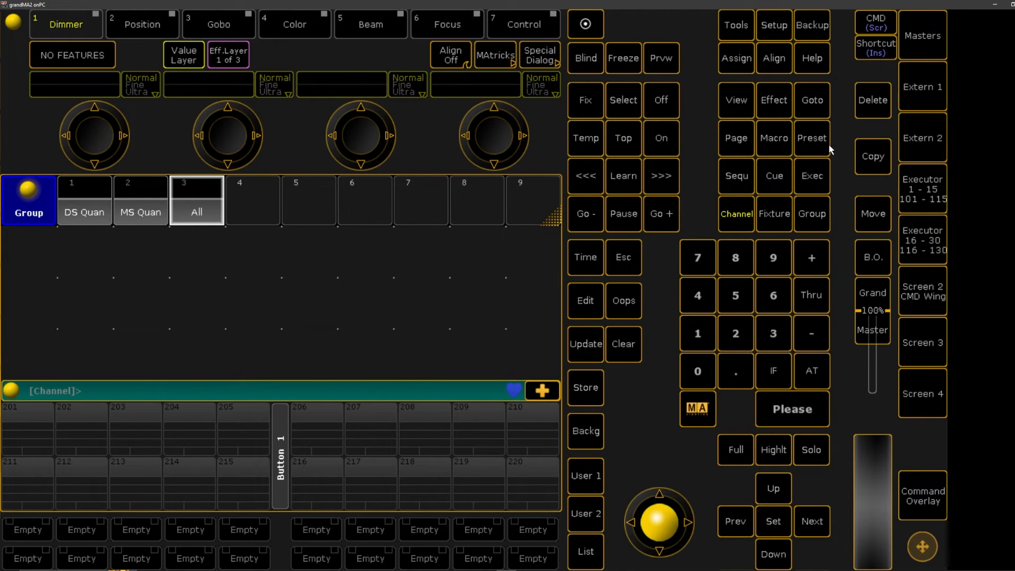
- Delete Group 1 Thru to empty the Groups pool
click(872, 100)
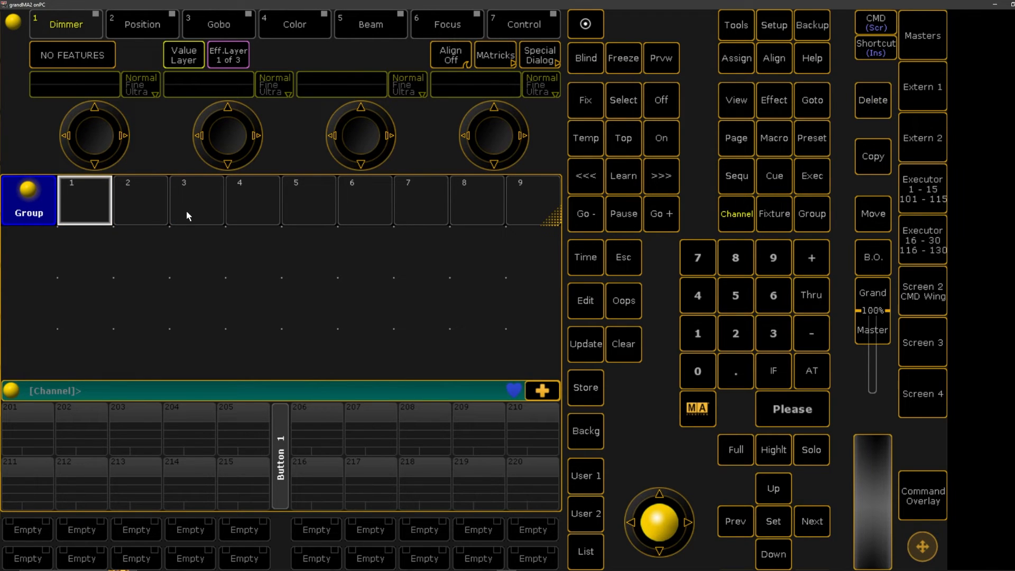
mouse_move(509, 129)
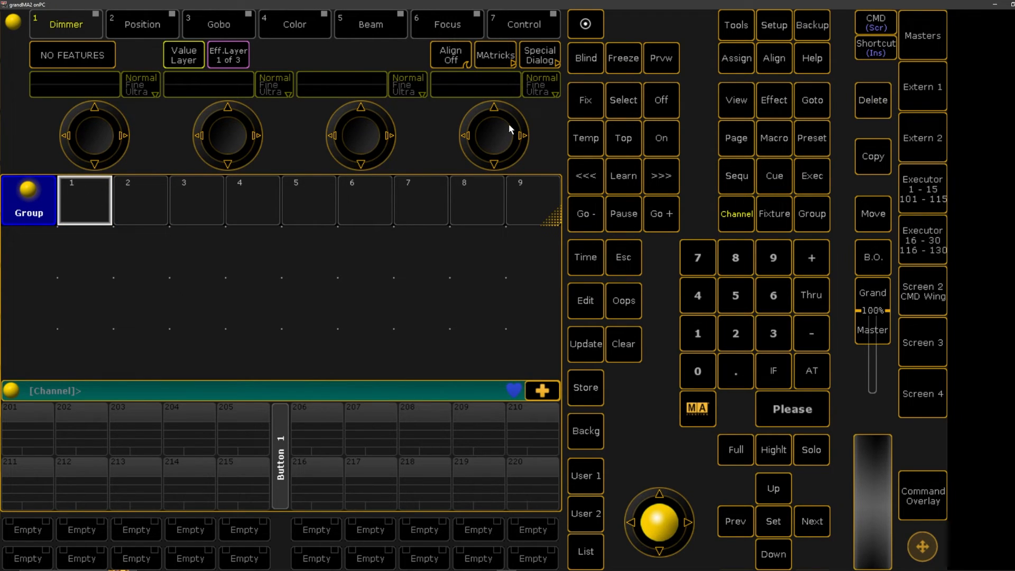
mouse_move(776, 34)
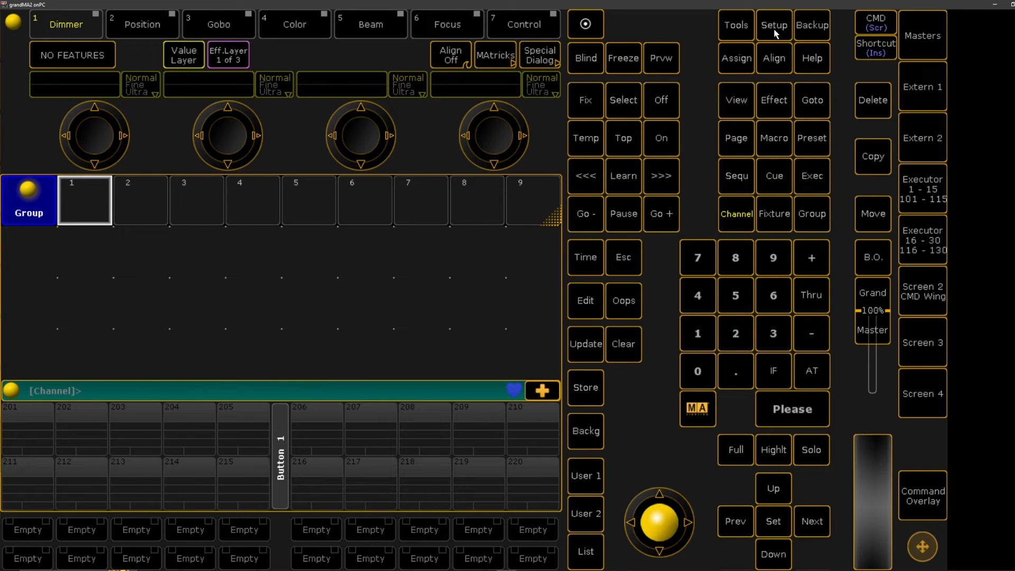
- From Setup, bring up Auto Create on its Group tab after a glance at Additional Presets
click(772, 25)
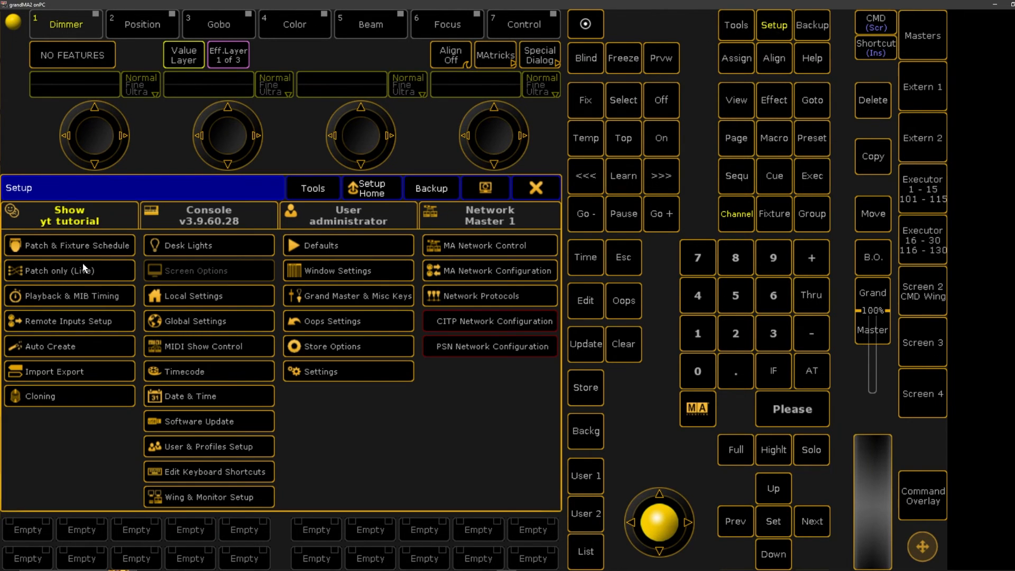
mouse_move(52, 256)
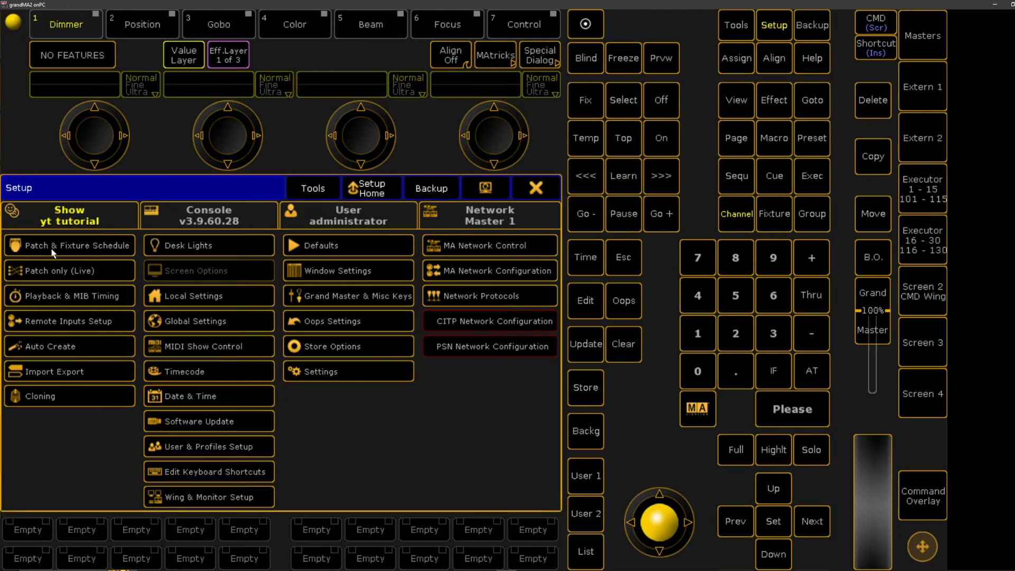
mouse_move(52, 350)
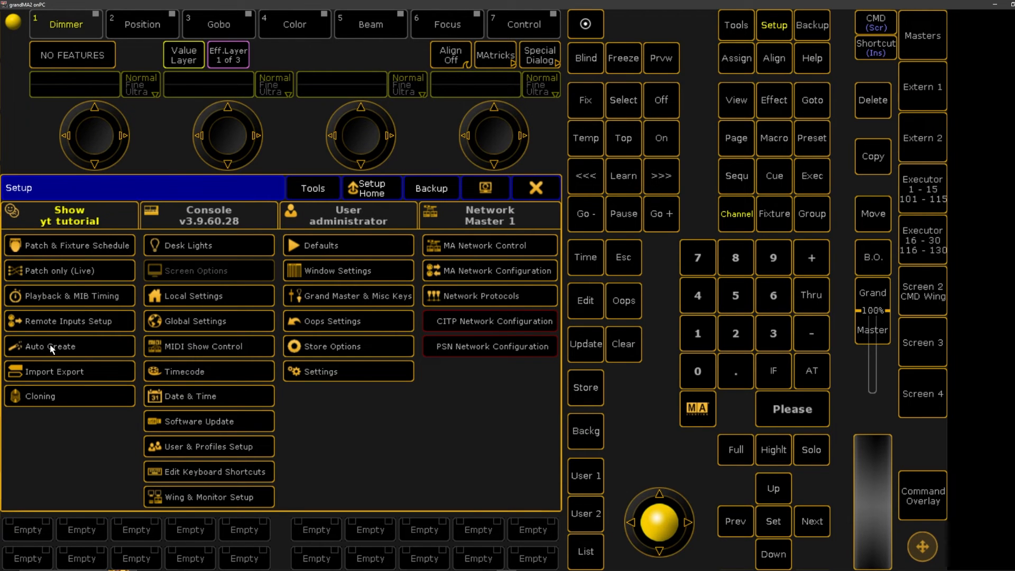
mouse_move(73, 353)
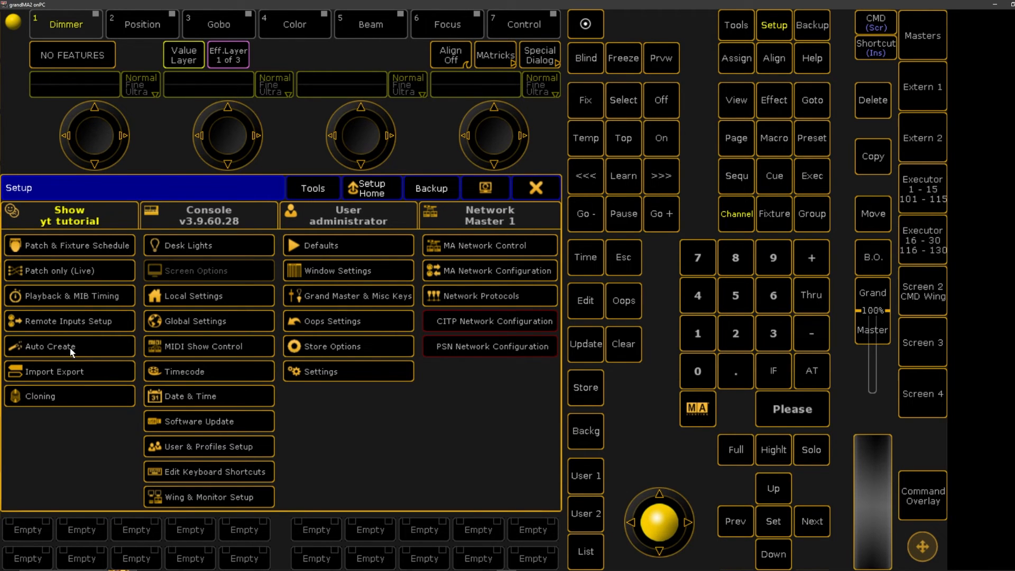
click(48, 347)
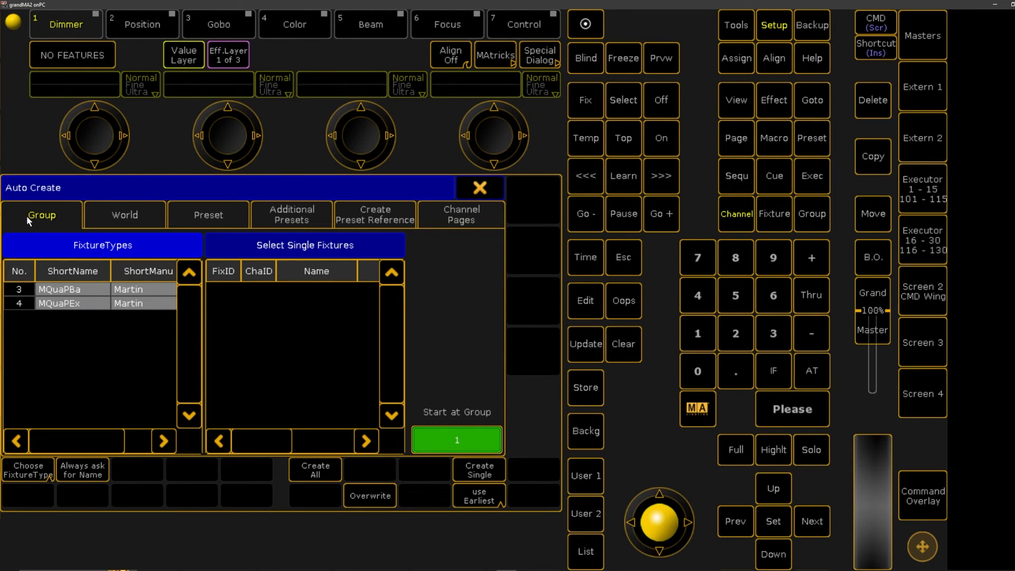
mouse_move(37, 226)
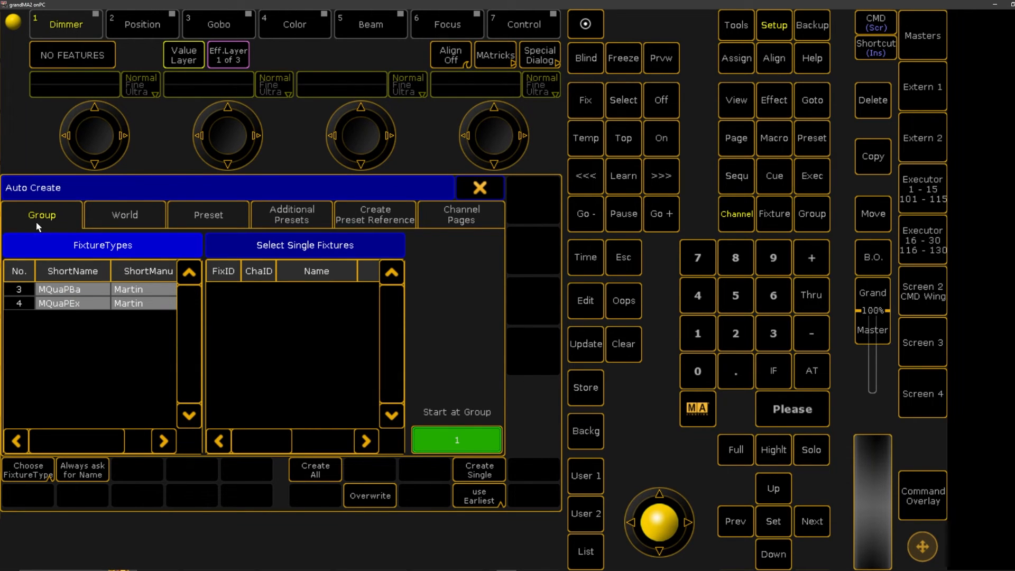
click(292, 215)
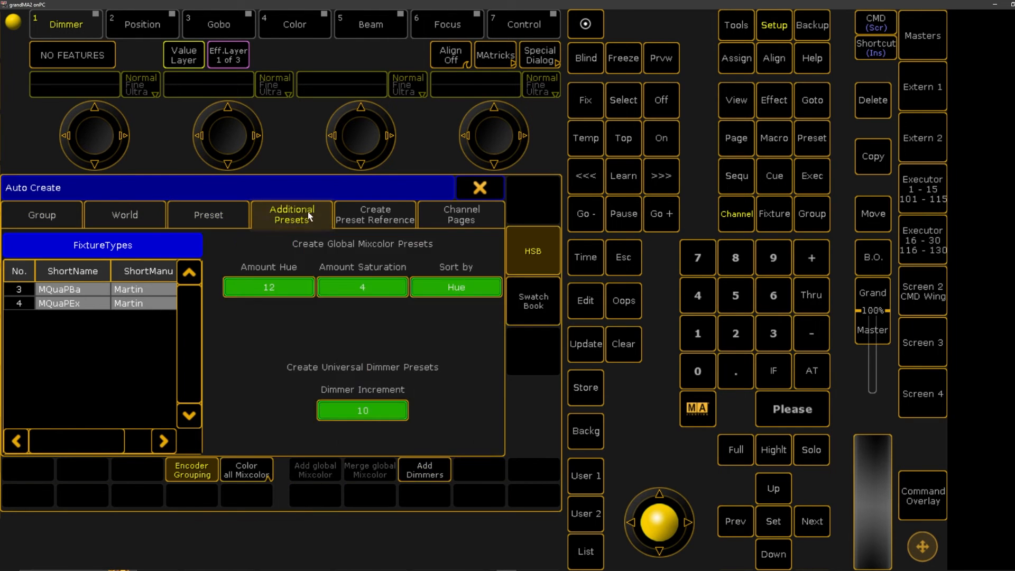
click(42, 214)
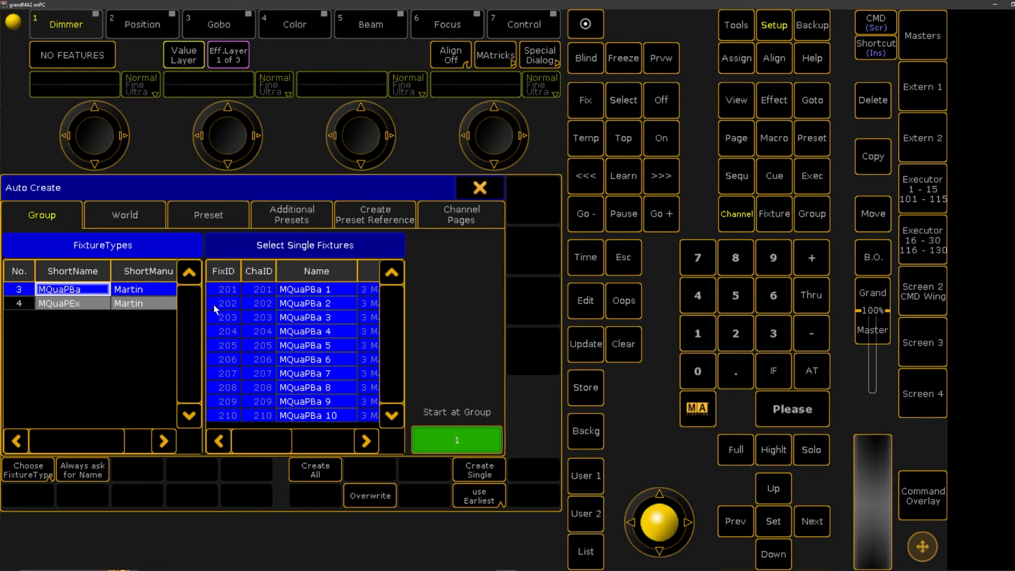
- Create All groups for both Mac Quantum fixture types, confirm, and close Auto Create
click(316, 304)
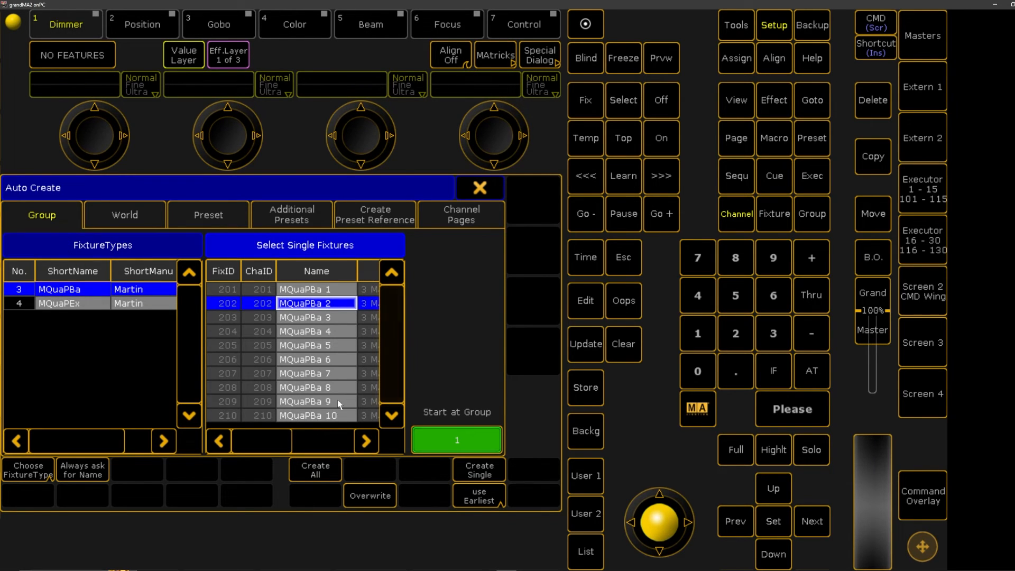
click(316, 290)
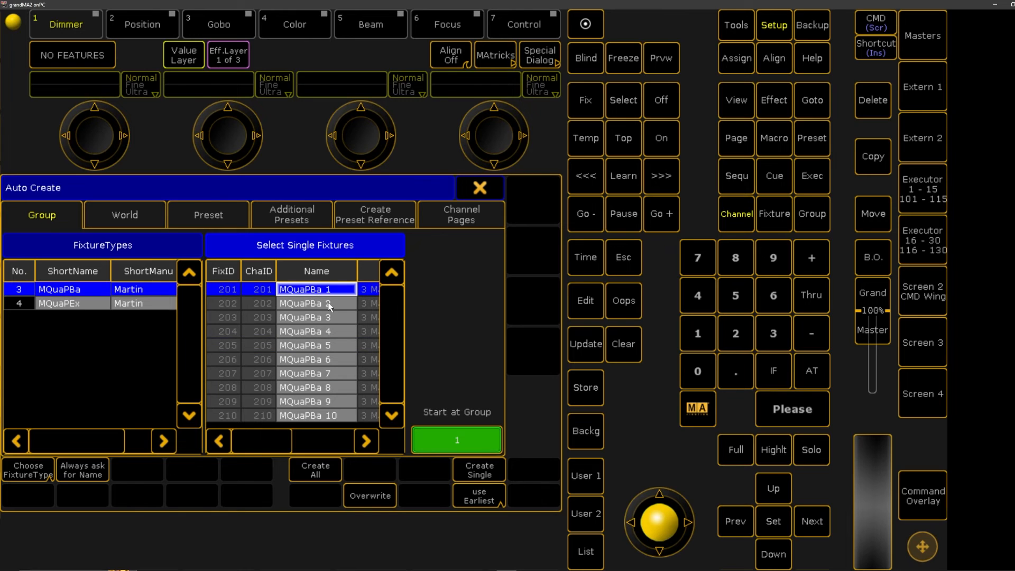
mouse_move(320, 382)
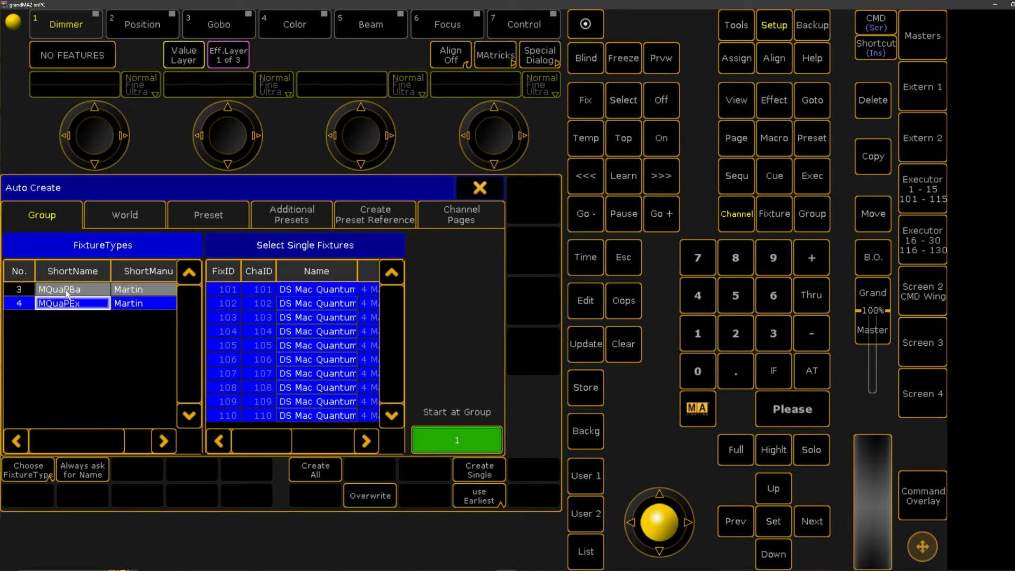
mouse_move(408, 306)
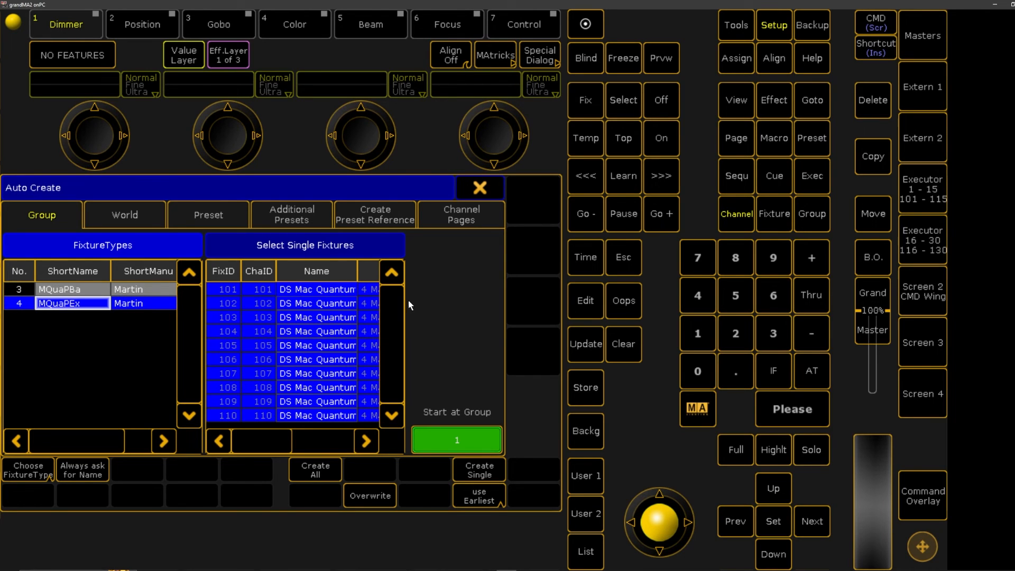
mouse_move(67, 281)
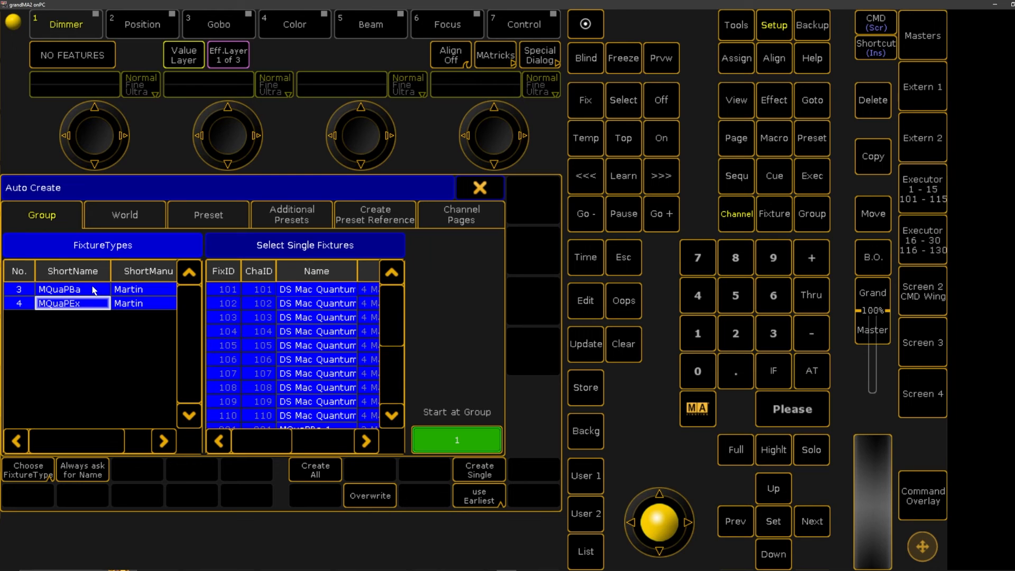
mouse_move(93, 361)
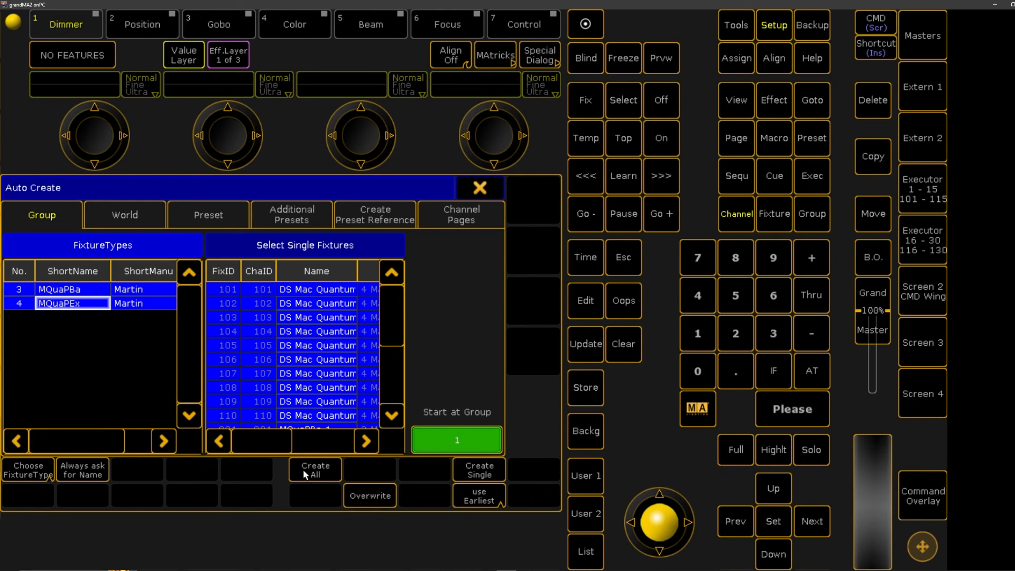
click(315, 469)
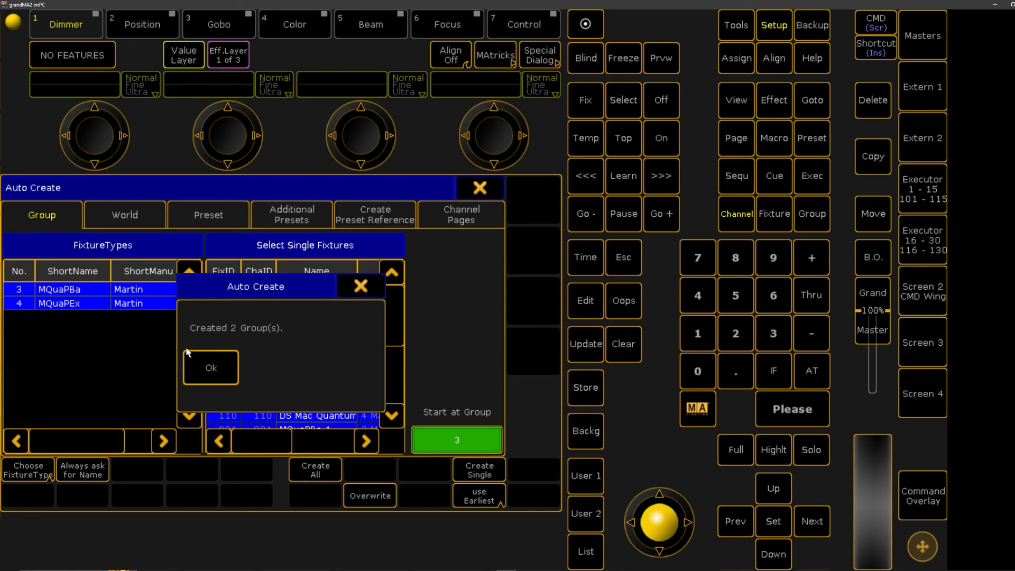
click(211, 367)
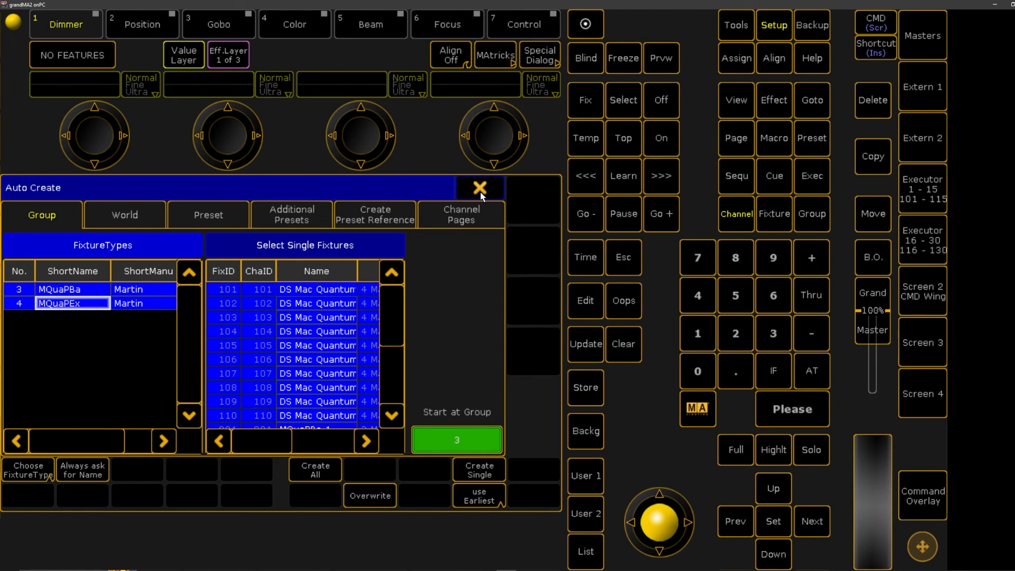
click(479, 188)
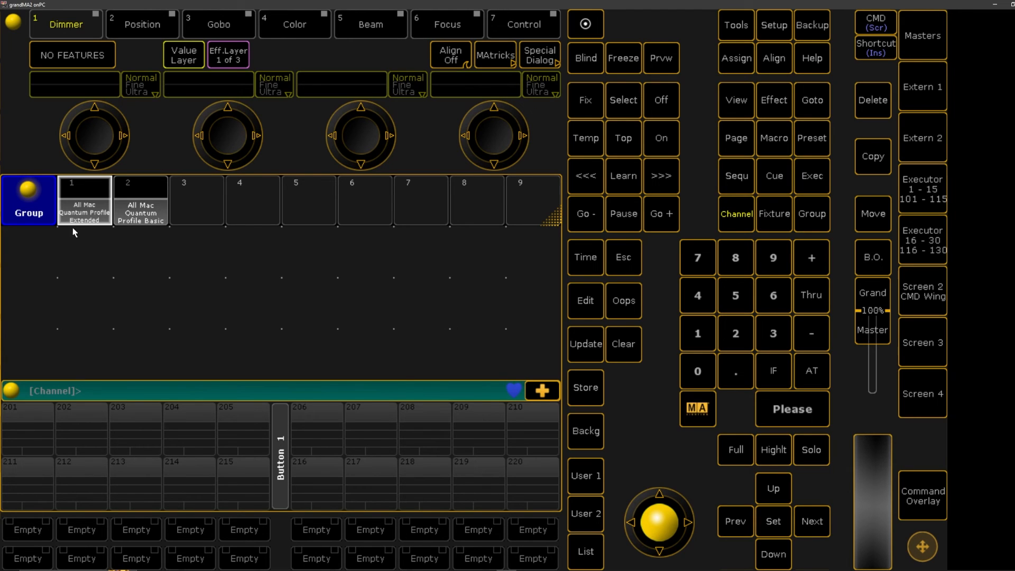
mouse_move(650, 113)
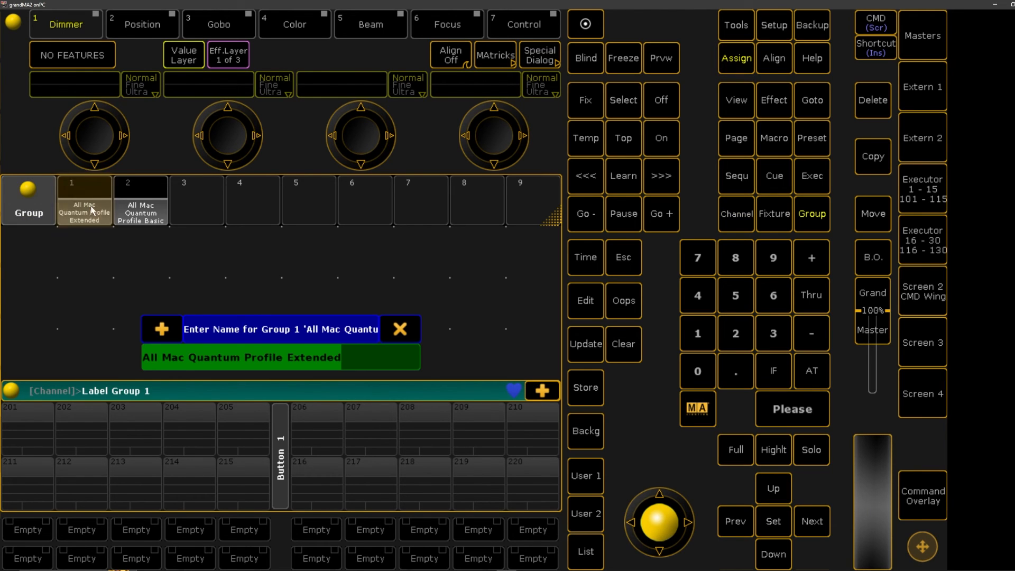
- Label the auto-created Group 1 as 'DS Quan' and Group 2 as 'MS Quan'
text(DS)
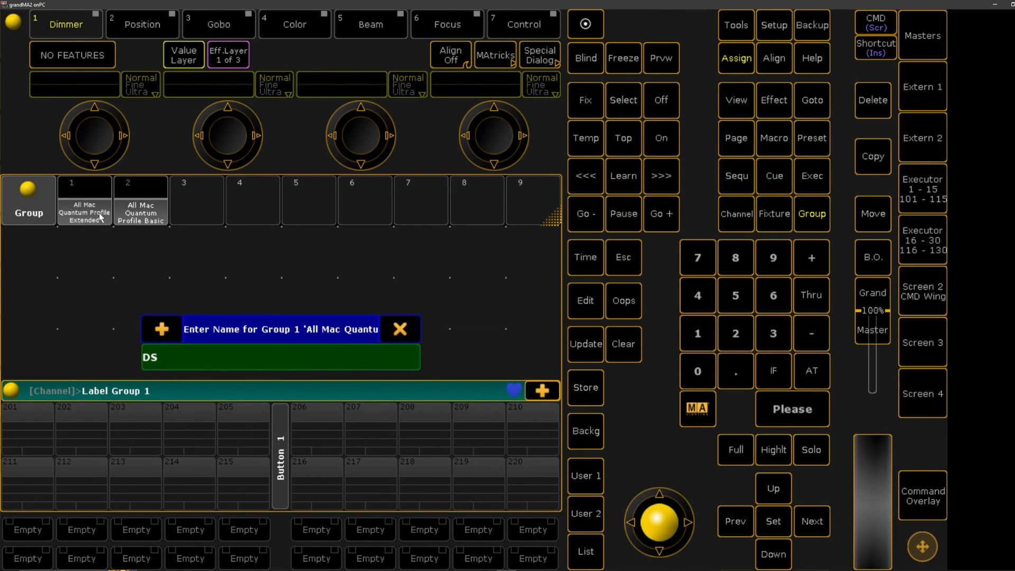
text(Q)
click(141, 199)
text(MS Quan)
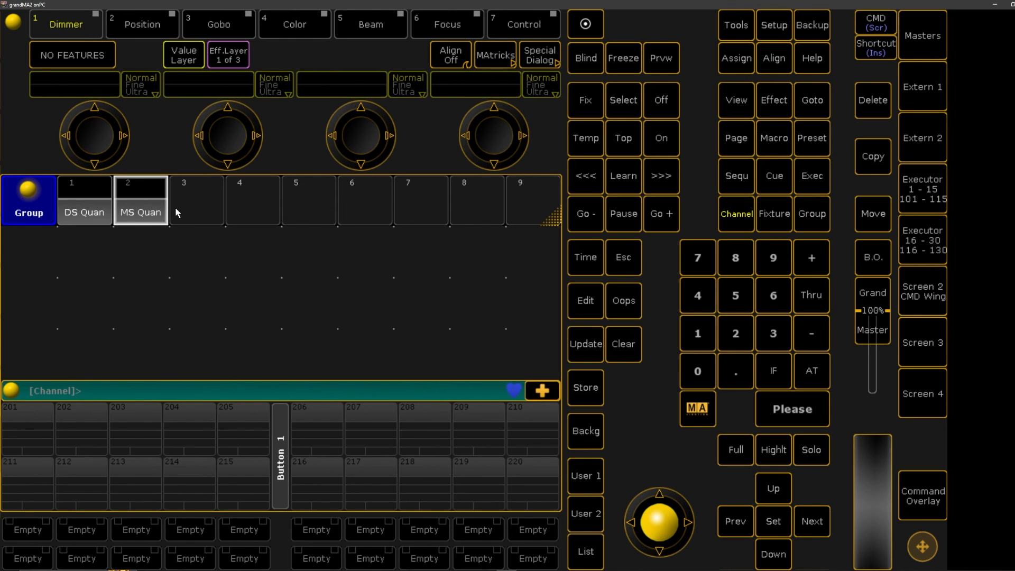
mouse_move(388, 251)
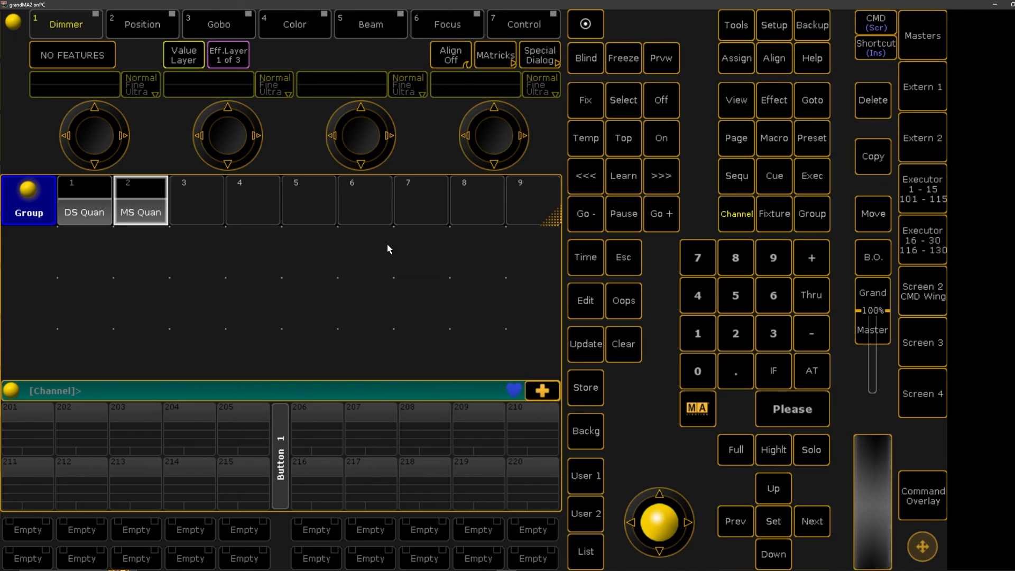
mouse_move(387, 249)
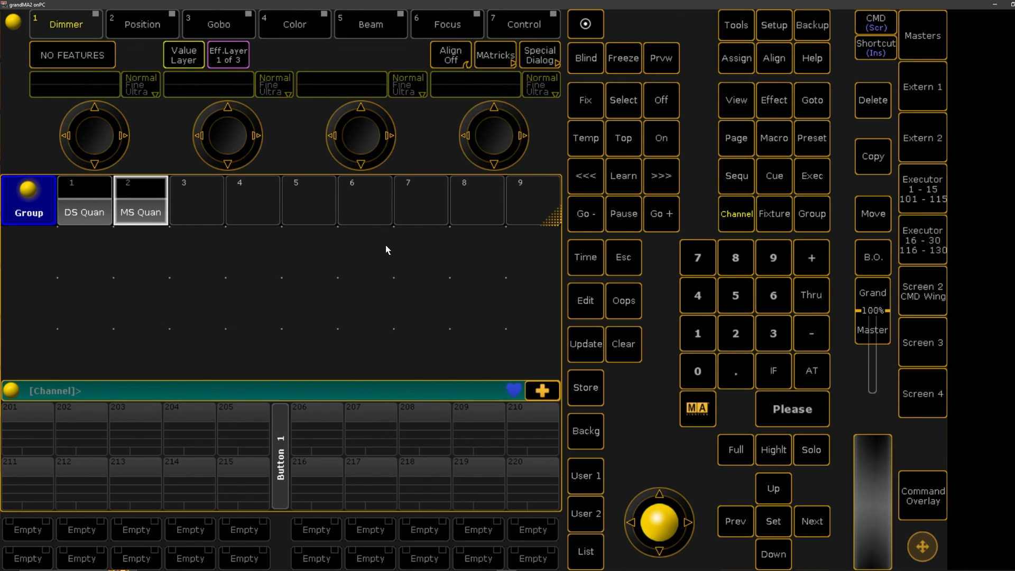
mouse_move(374, 252)
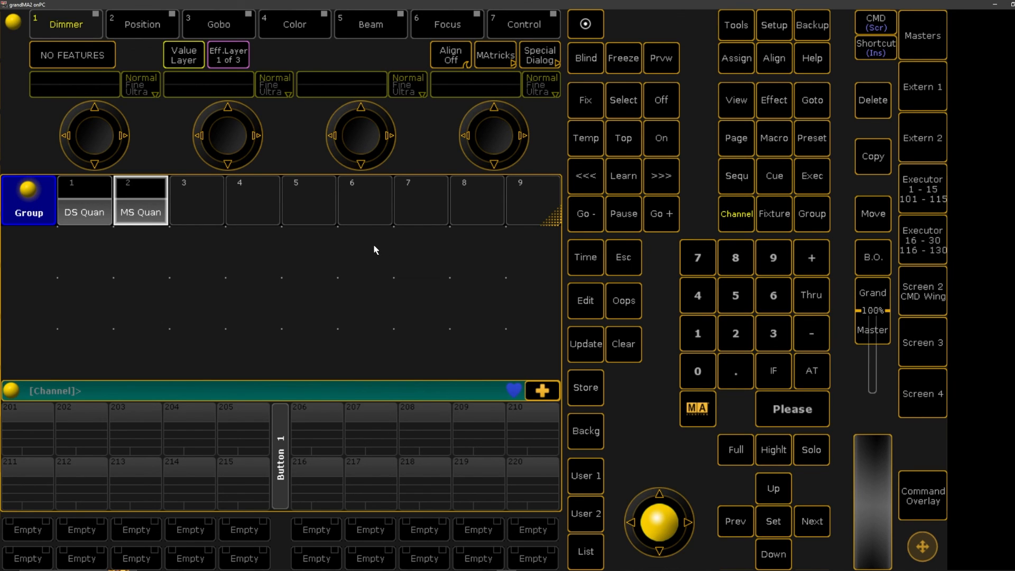
mouse_move(732, 326)
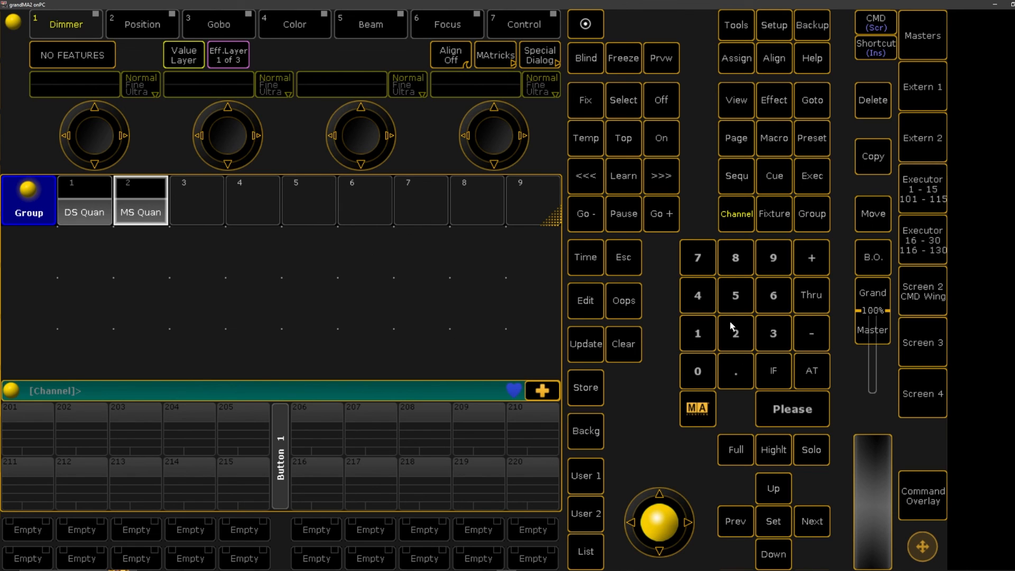
mouse_move(729, 349)
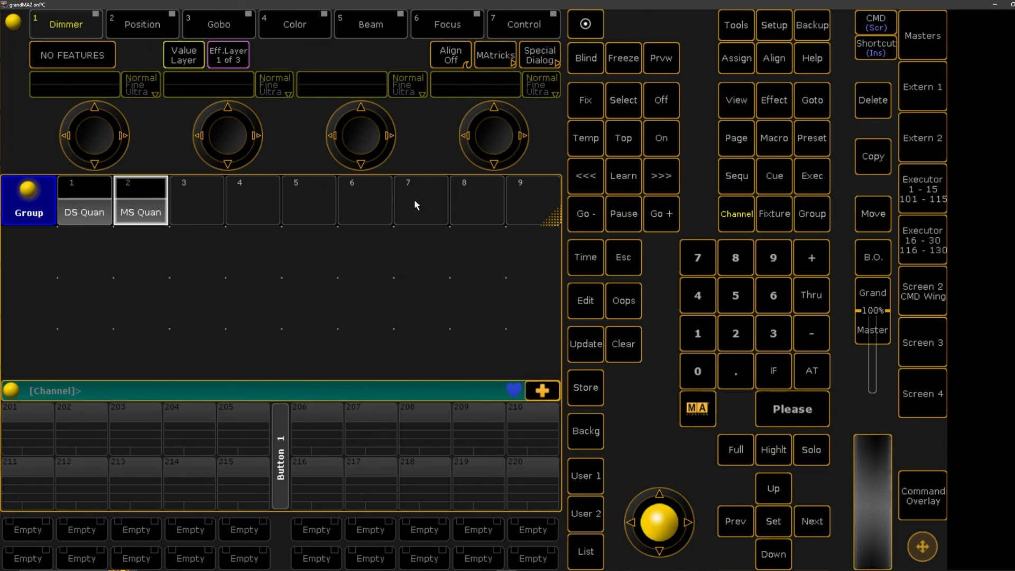
mouse_move(322, 322)
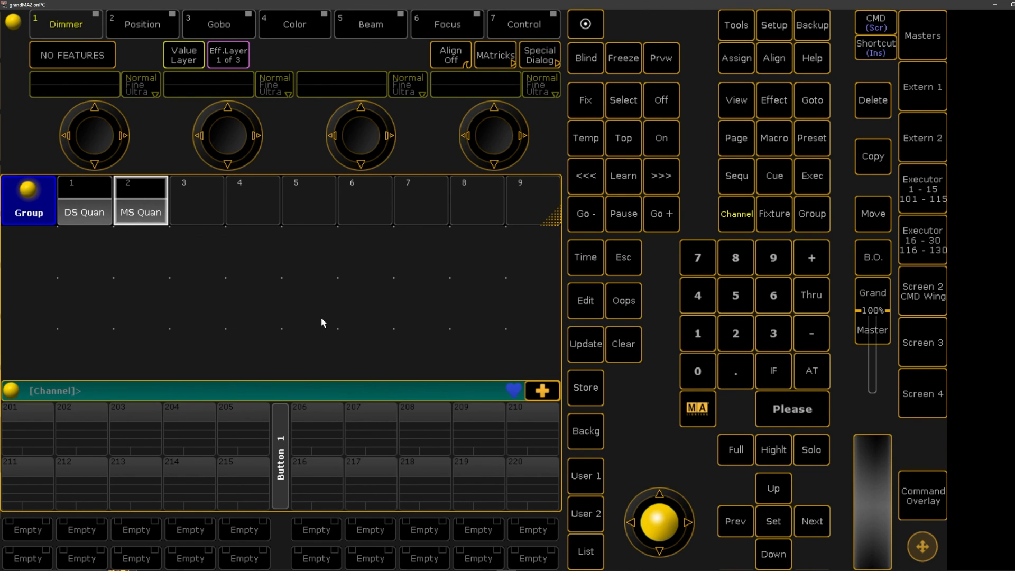
mouse_move(353, 232)
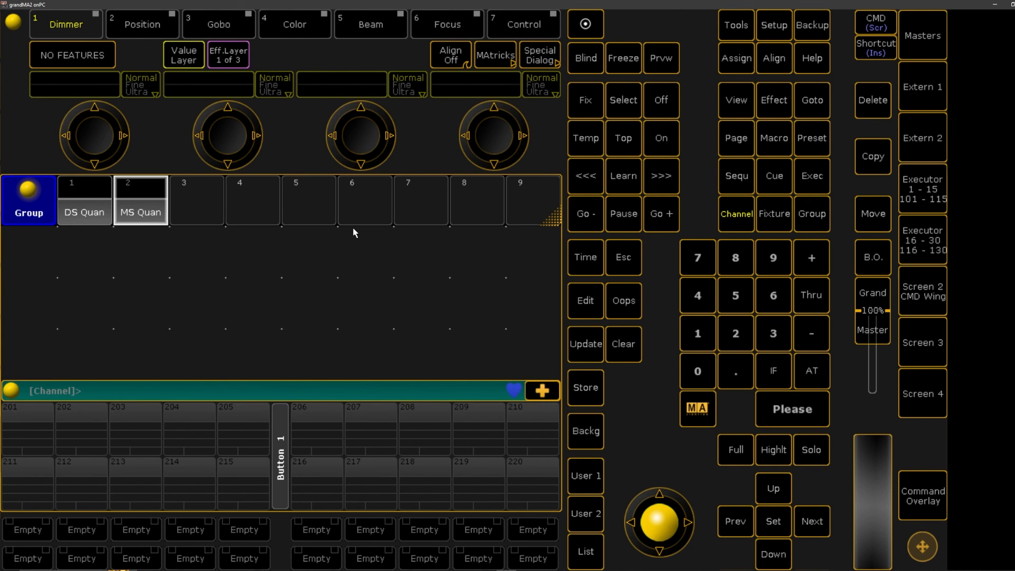
mouse_move(354, 225)
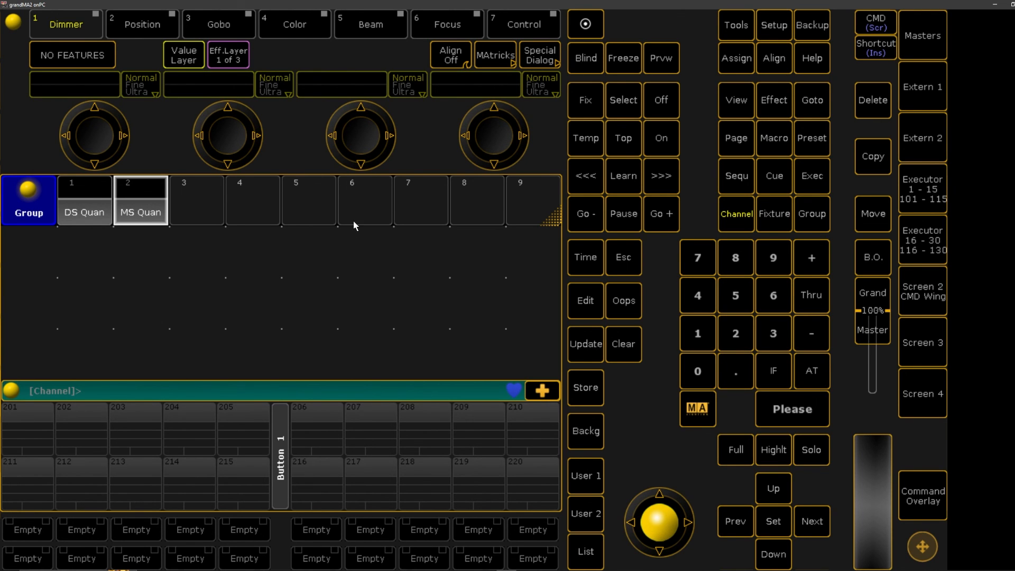